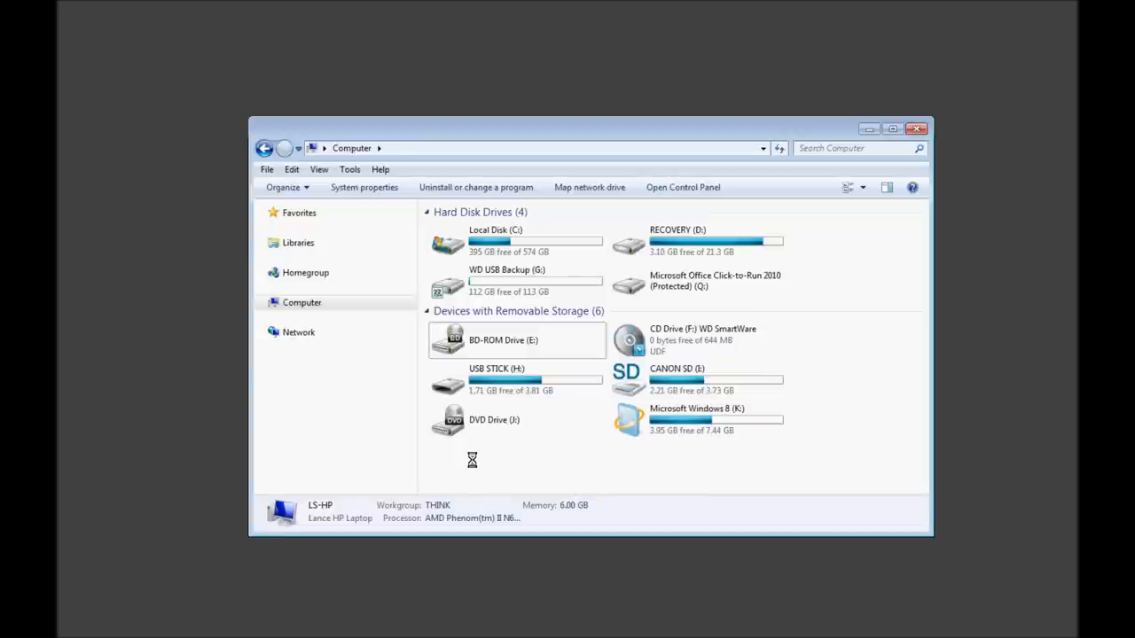
mouse_move(533, 462)
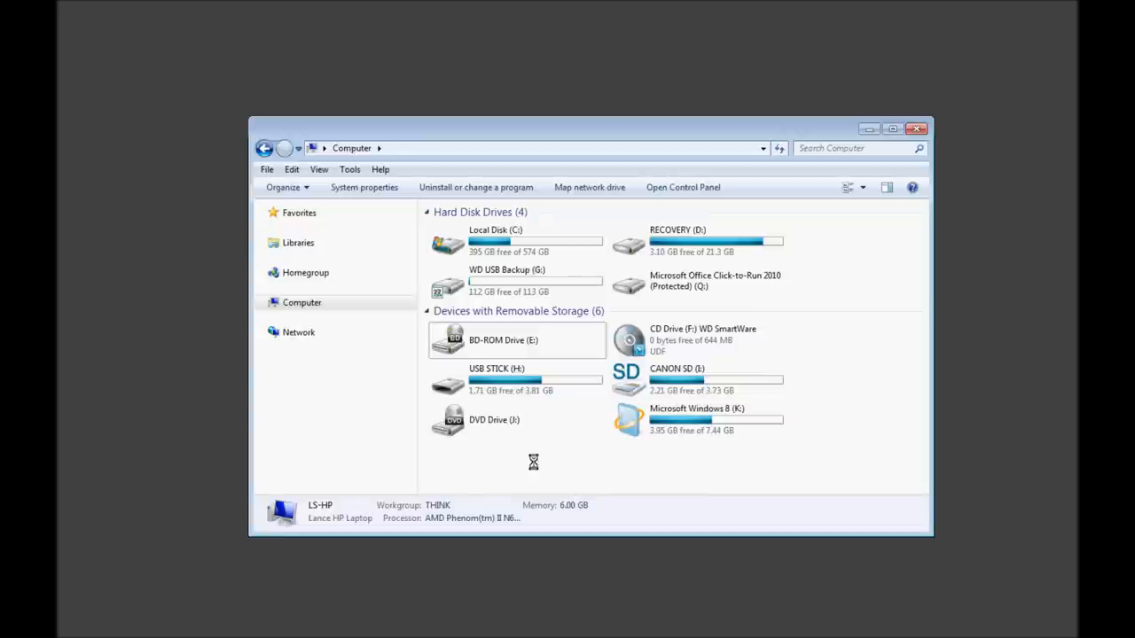
mouse_move(616, 444)
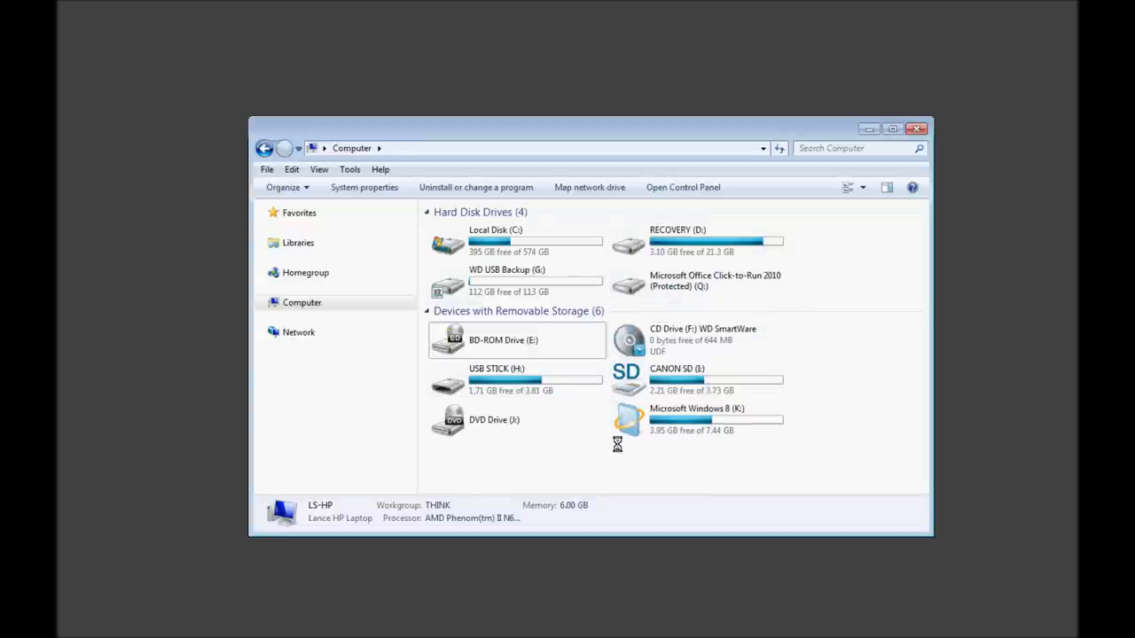
mouse_move(647, 421)
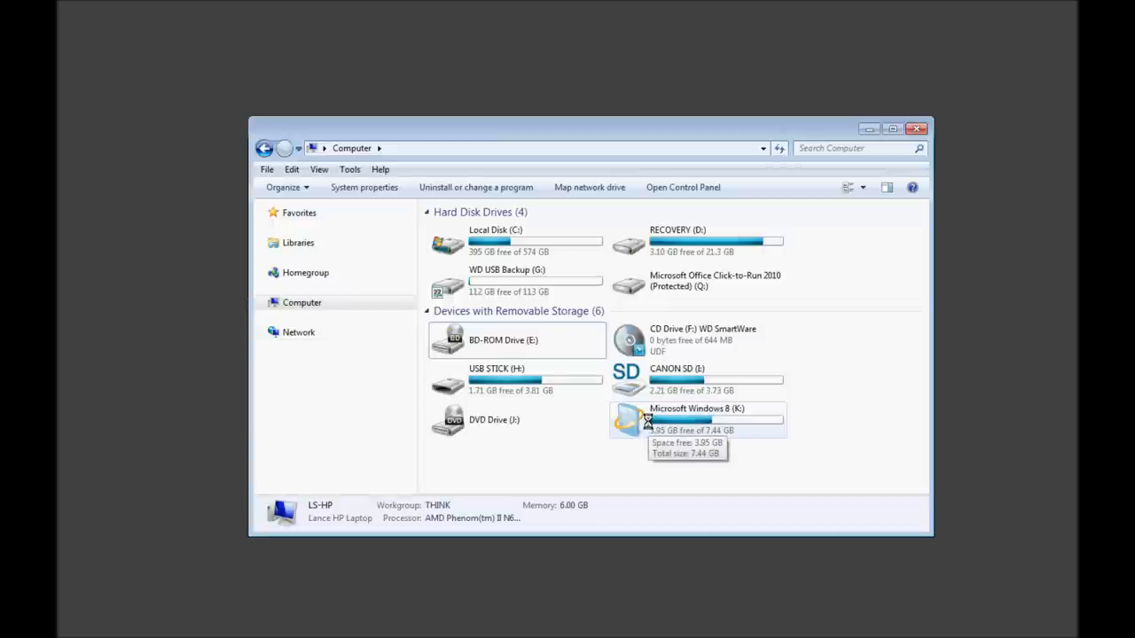
mouse_move(521, 290)
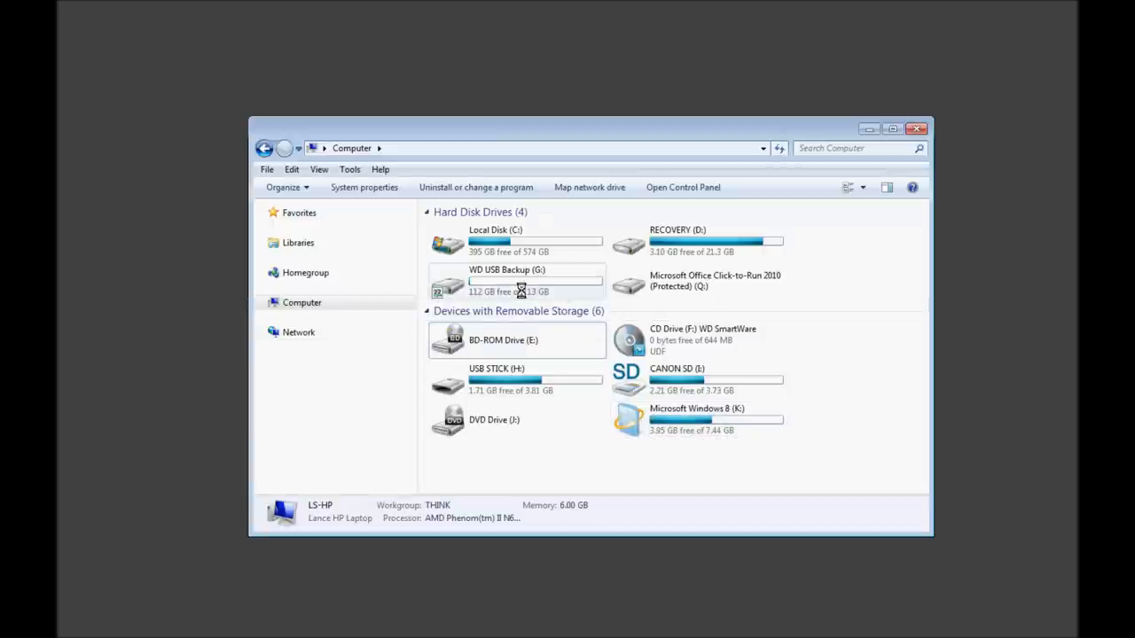
mouse_move(520, 288)
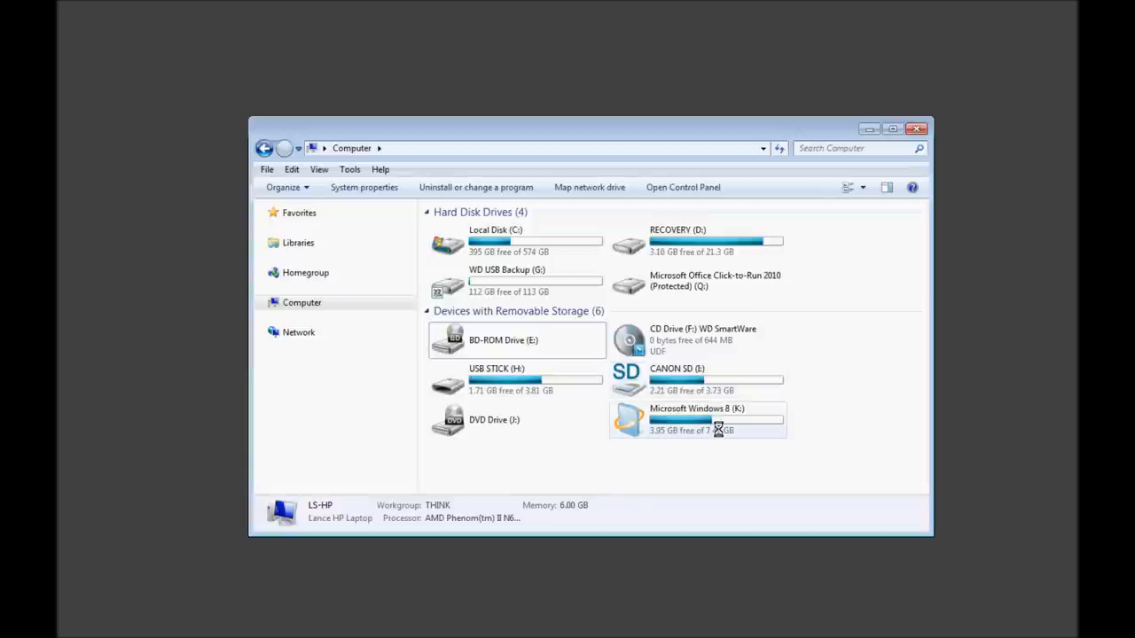
Select the Microsoft Windows 8 (K:) drive to show its NTFS, 7.44 GB details
click(696, 419)
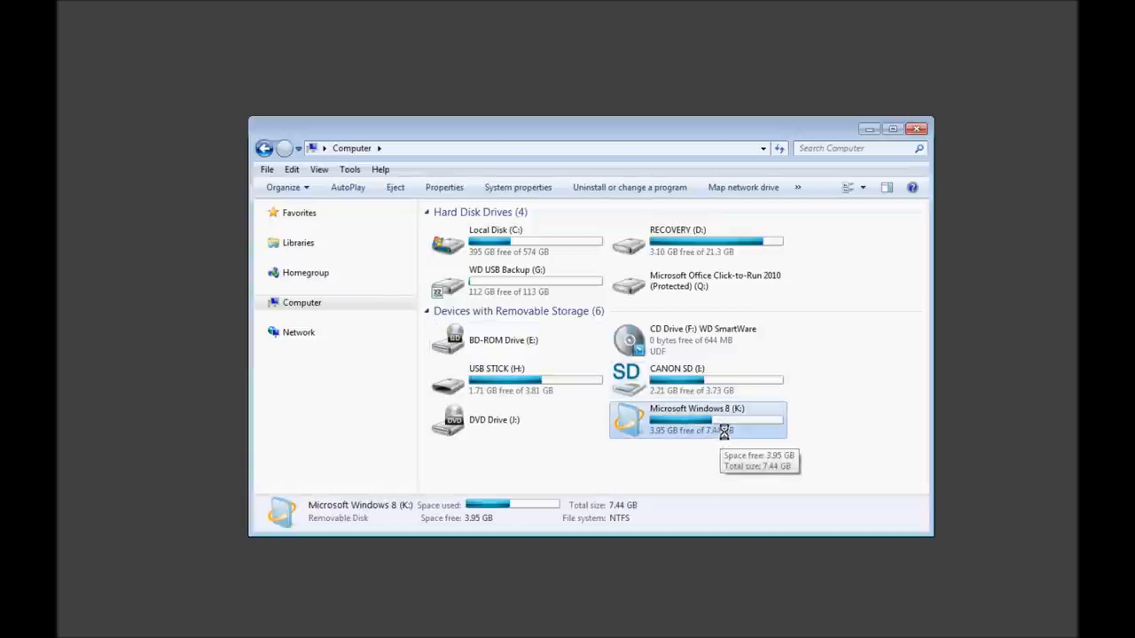
Open the Windows 8 (K:) drive from its context menu to list its files
right_click(697, 419)
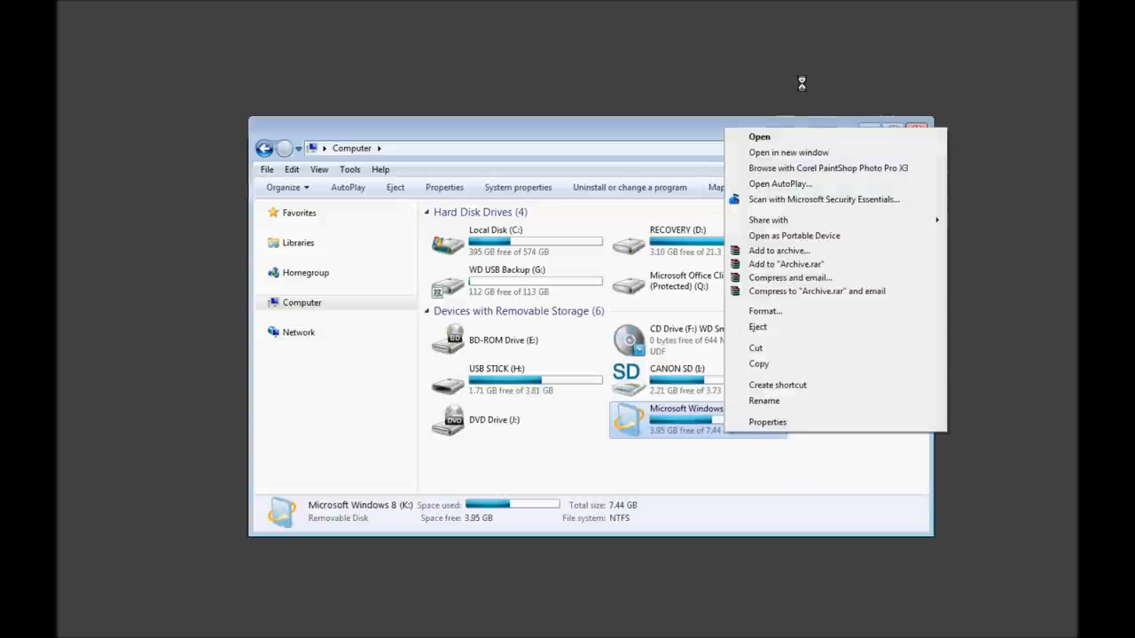
click(759, 137)
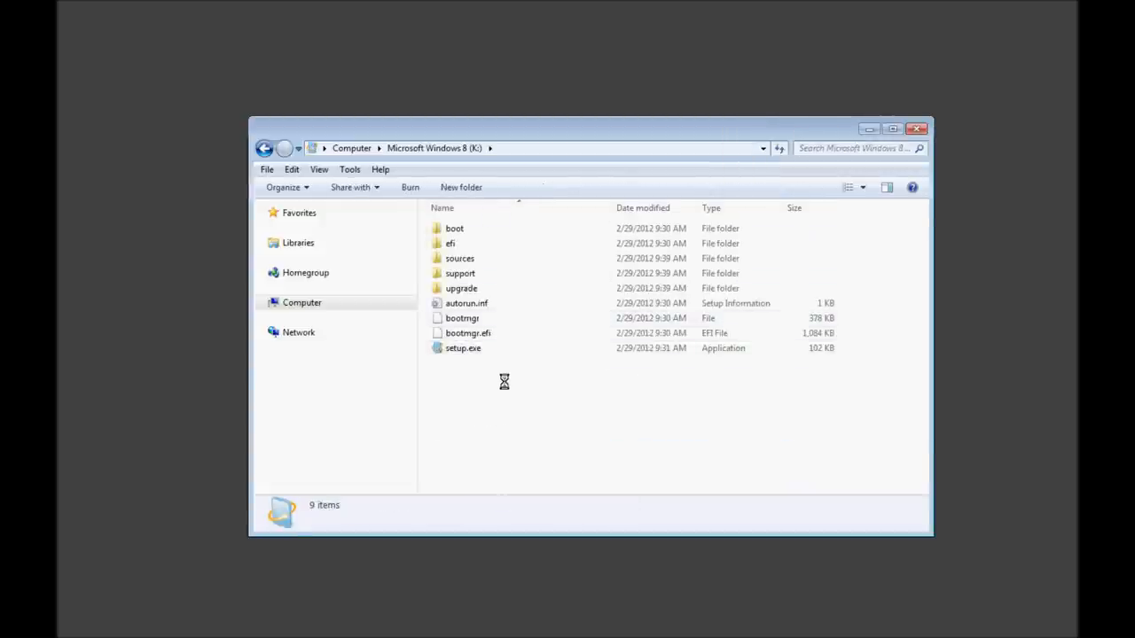
right_click(503, 381)
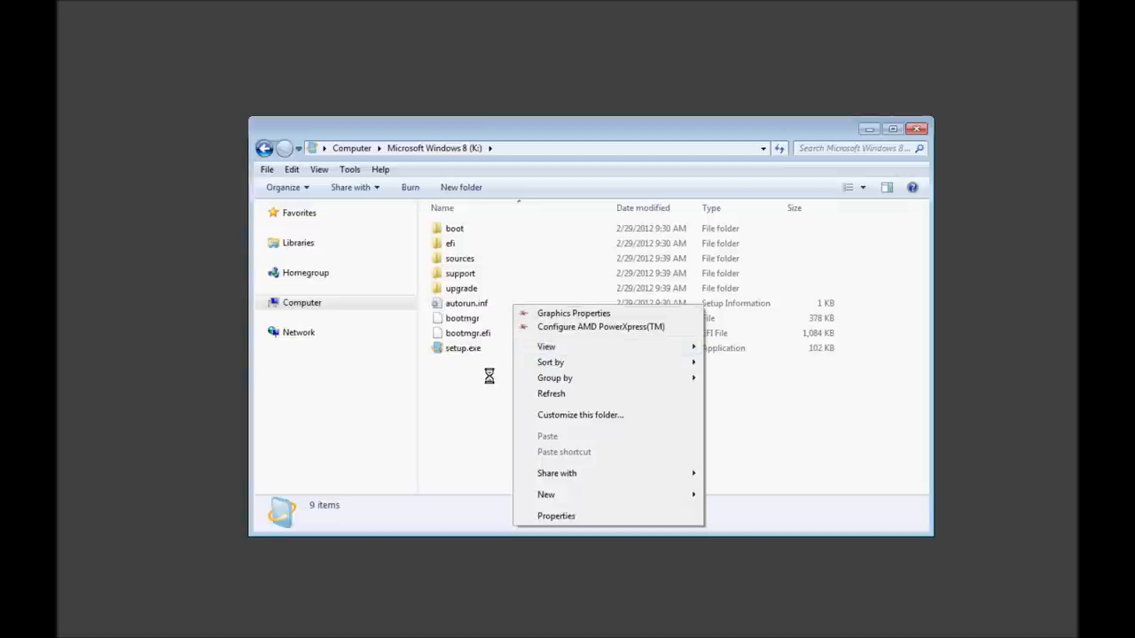
View autorun.inf in Notepad and close it, leaving the file listing
right_click(466, 302)
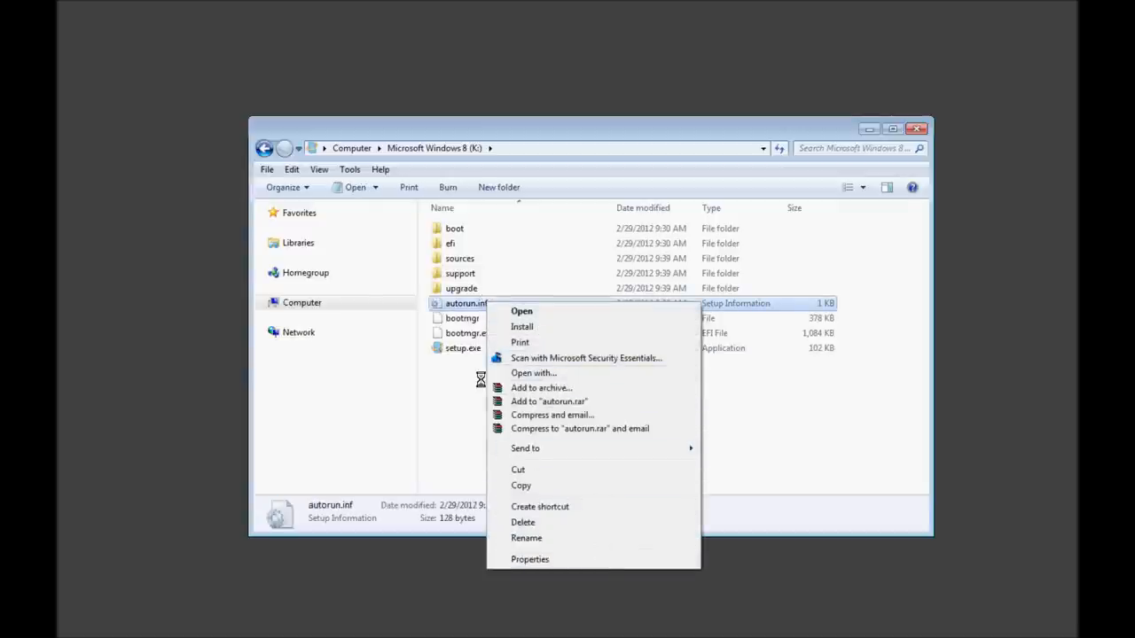
click(532, 373)
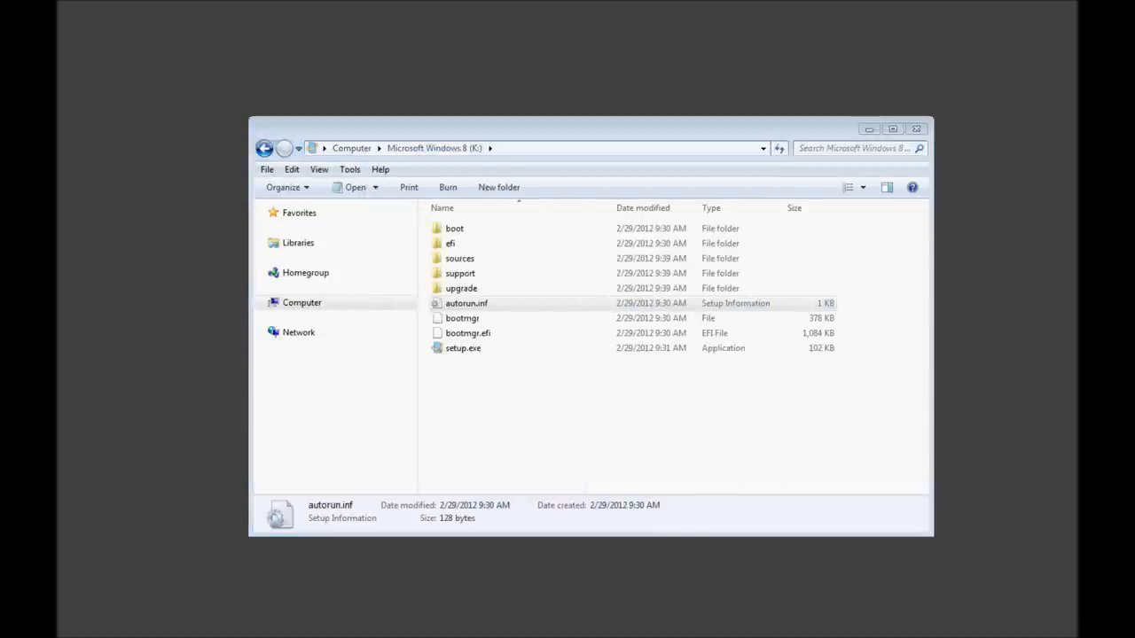
double_click(466, 303)
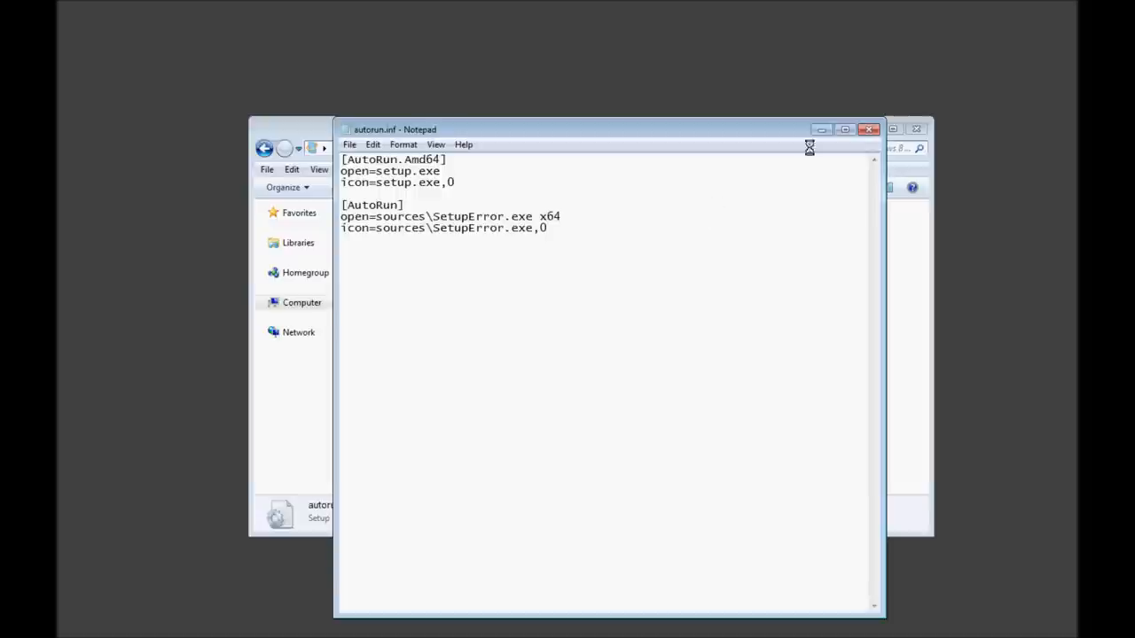
click(870, 130)
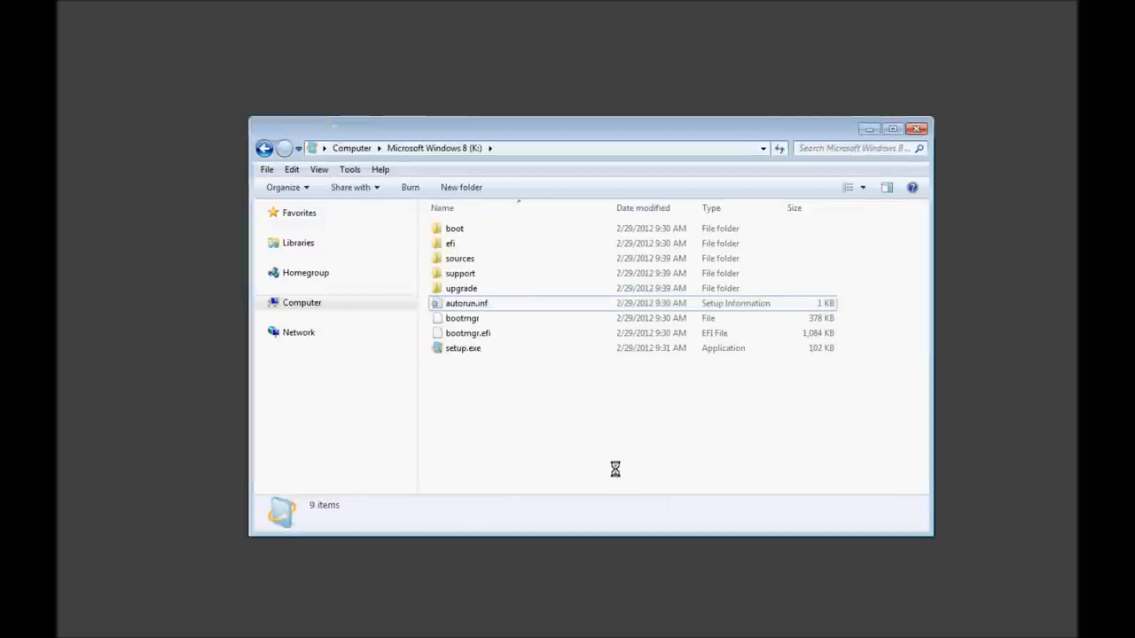
mouse_move(592, 420)
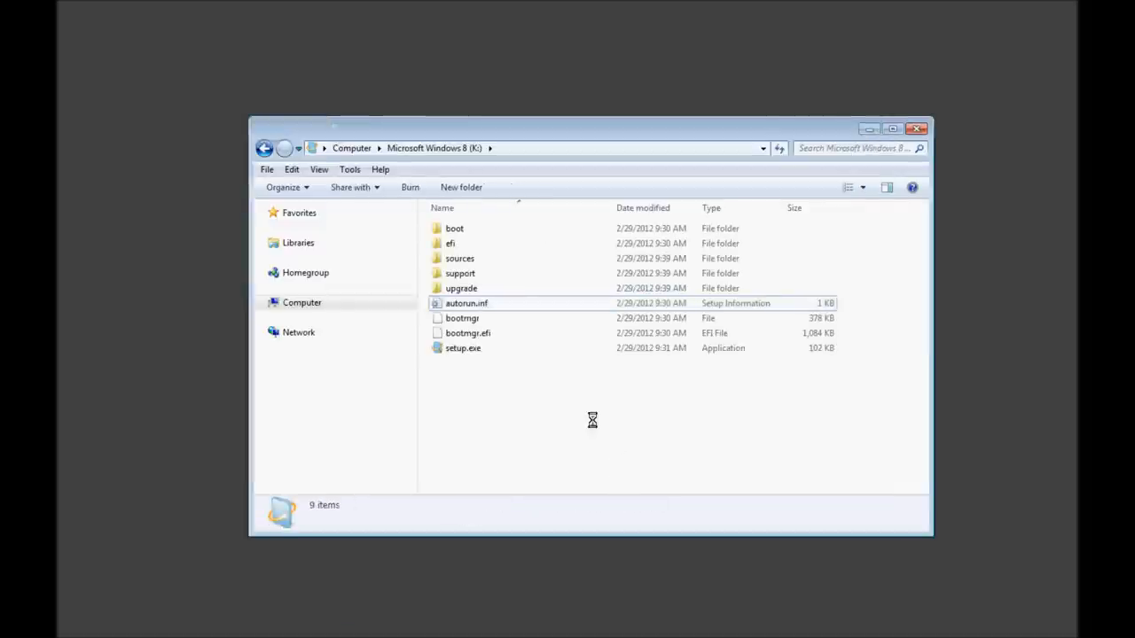
Go back to the Computer view and reselect the Windows 8 (K:) drive
click(264, 148)
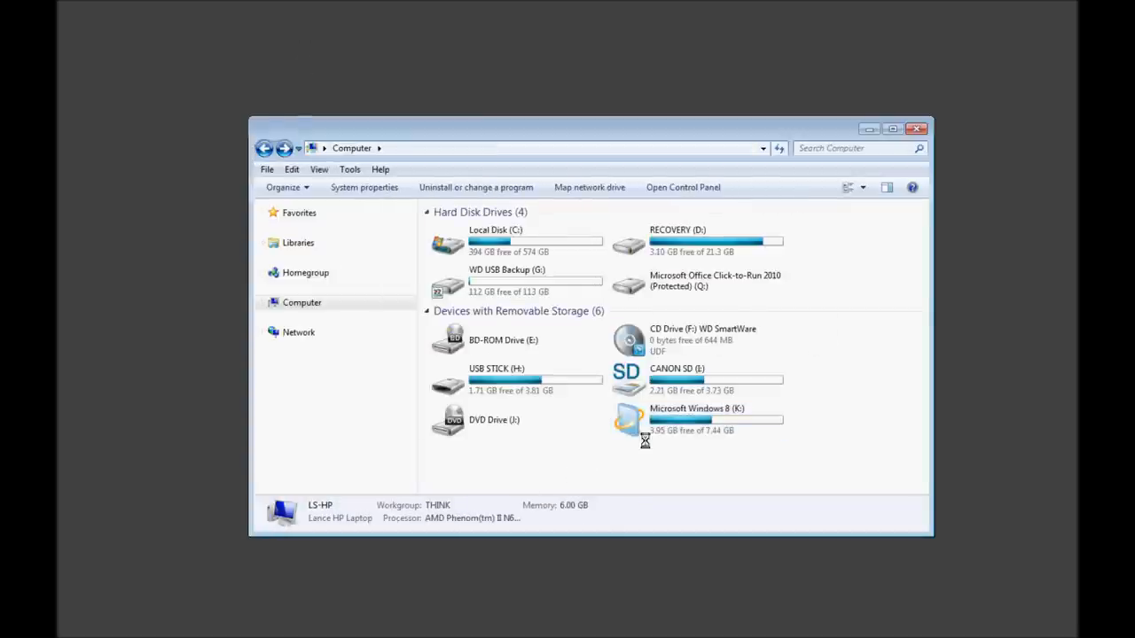
click(696, 419)
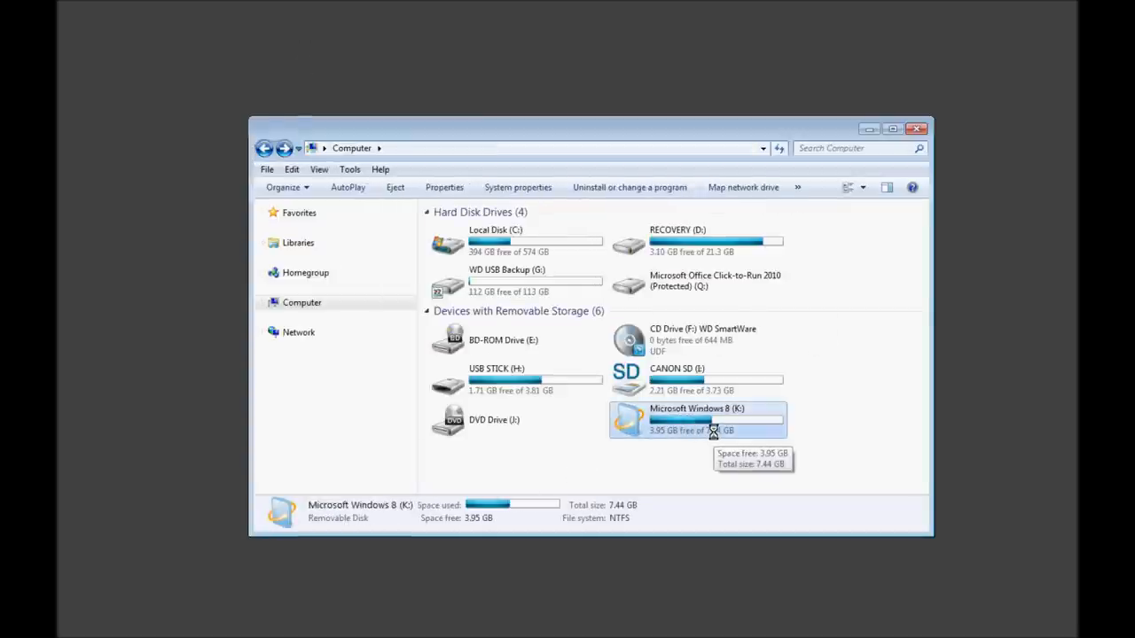
mouse_move(718, 434)
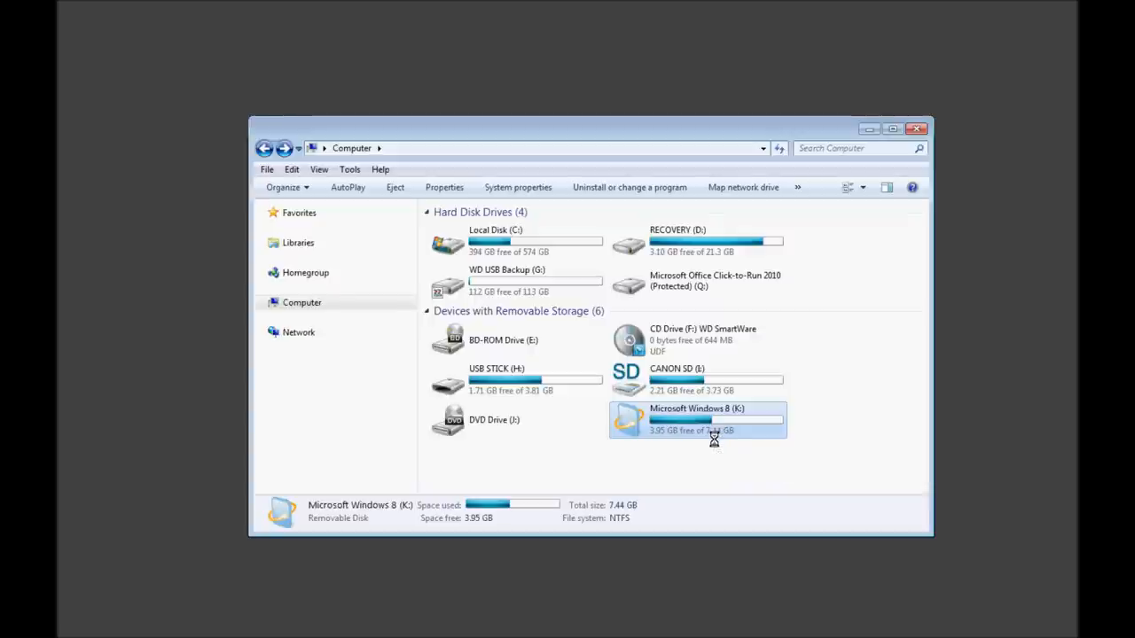
mouse_move(709, 435)
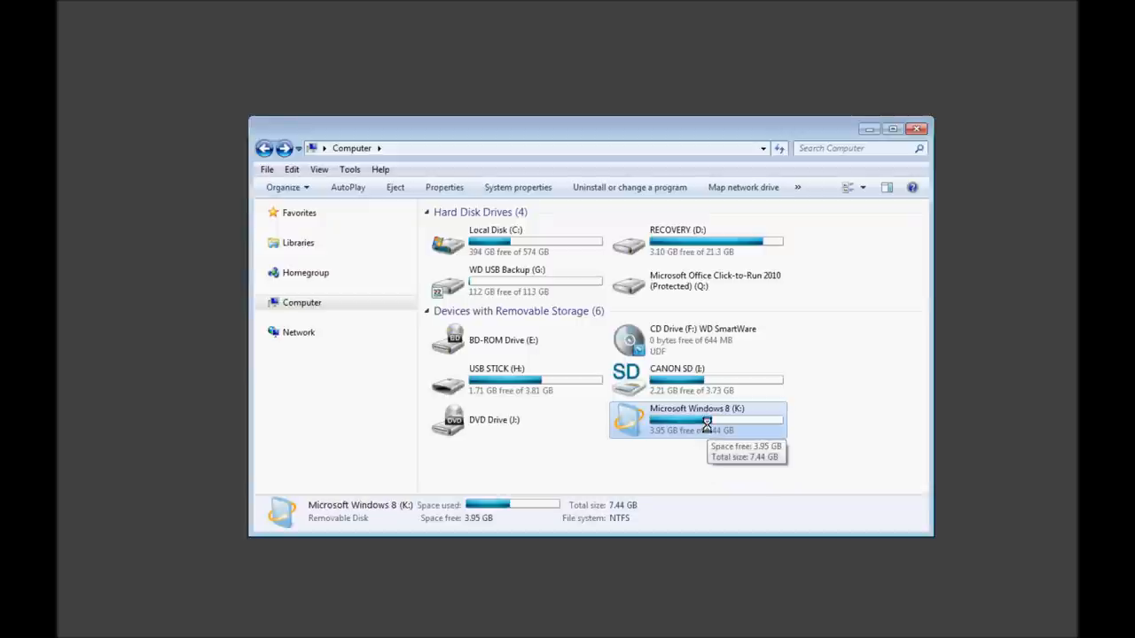
Show the ReadyBoost page of the K: drive's Properties window
right_click(697, 419)
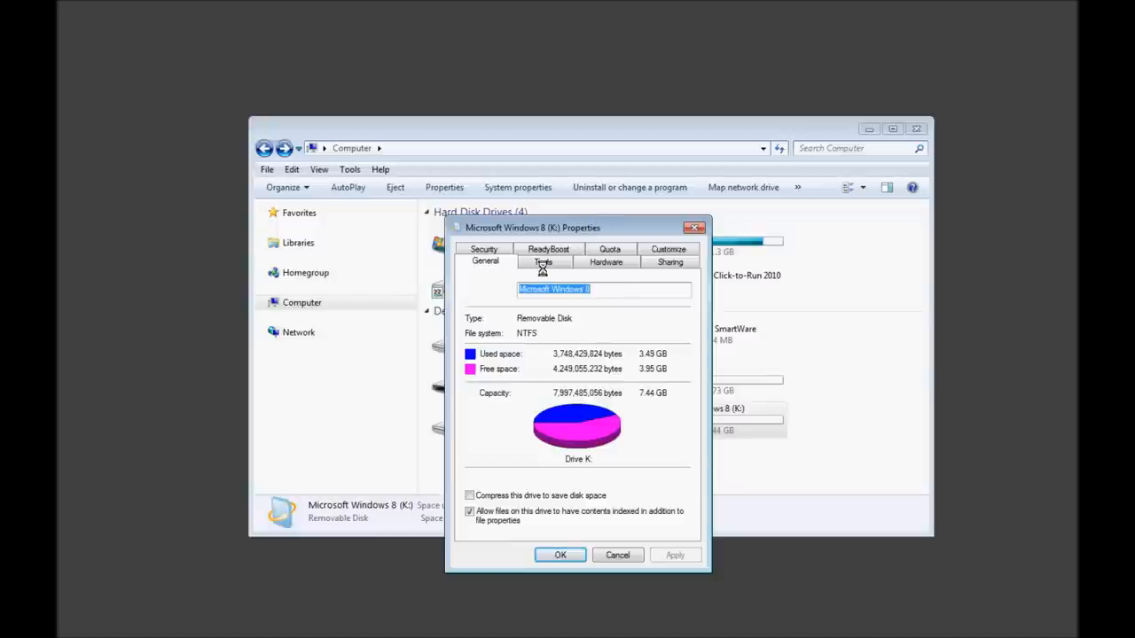
click(548, 249)
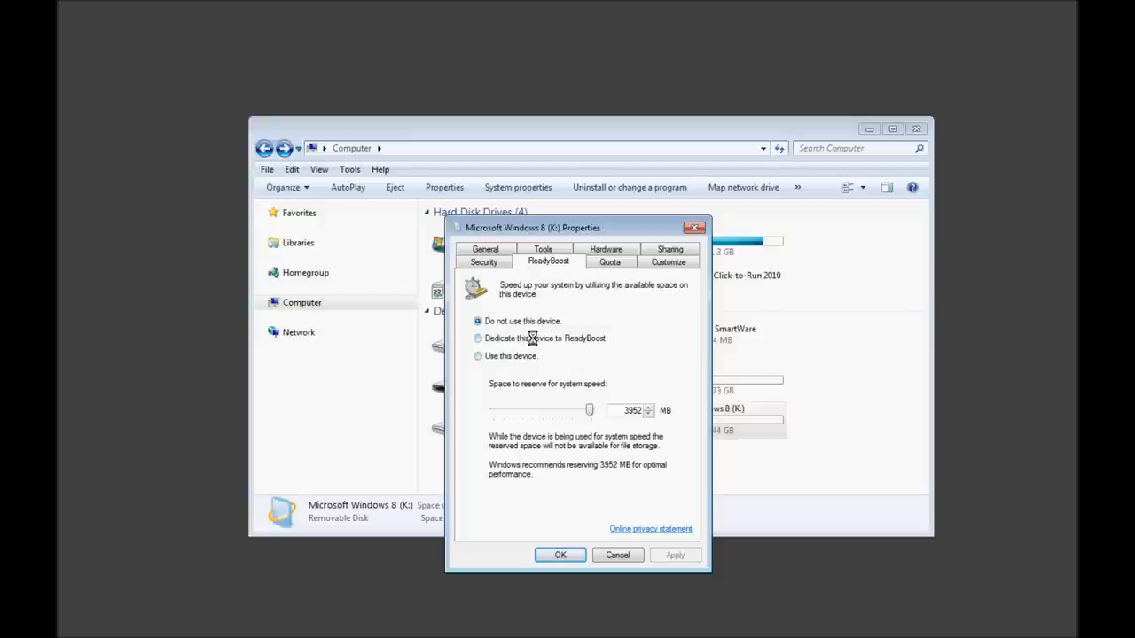
click(478, 338)
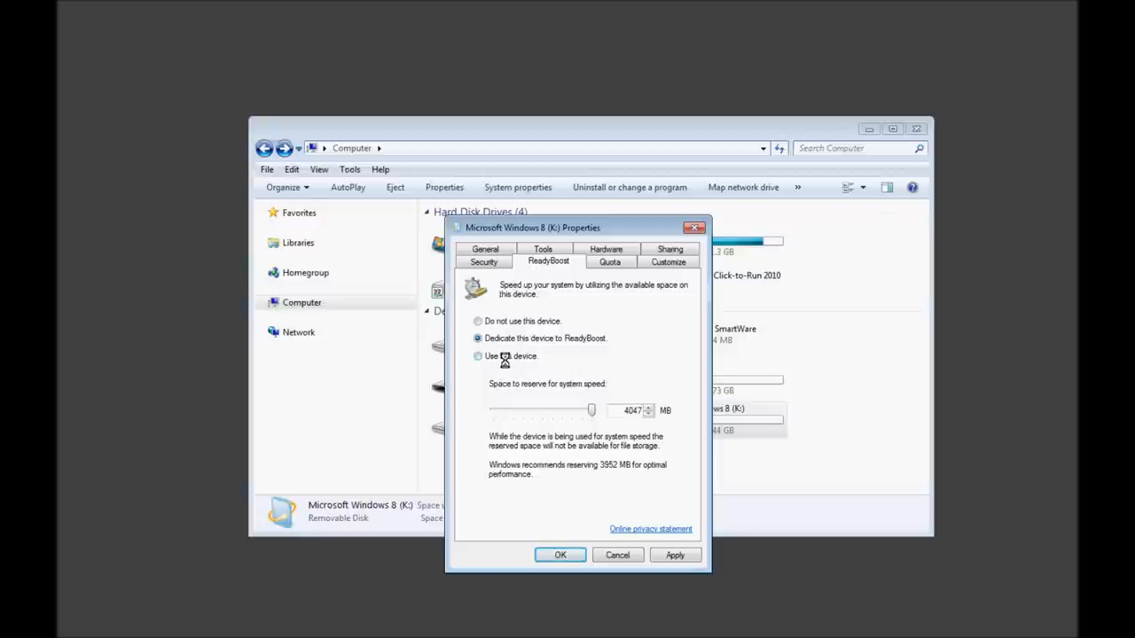
click(478, 355)
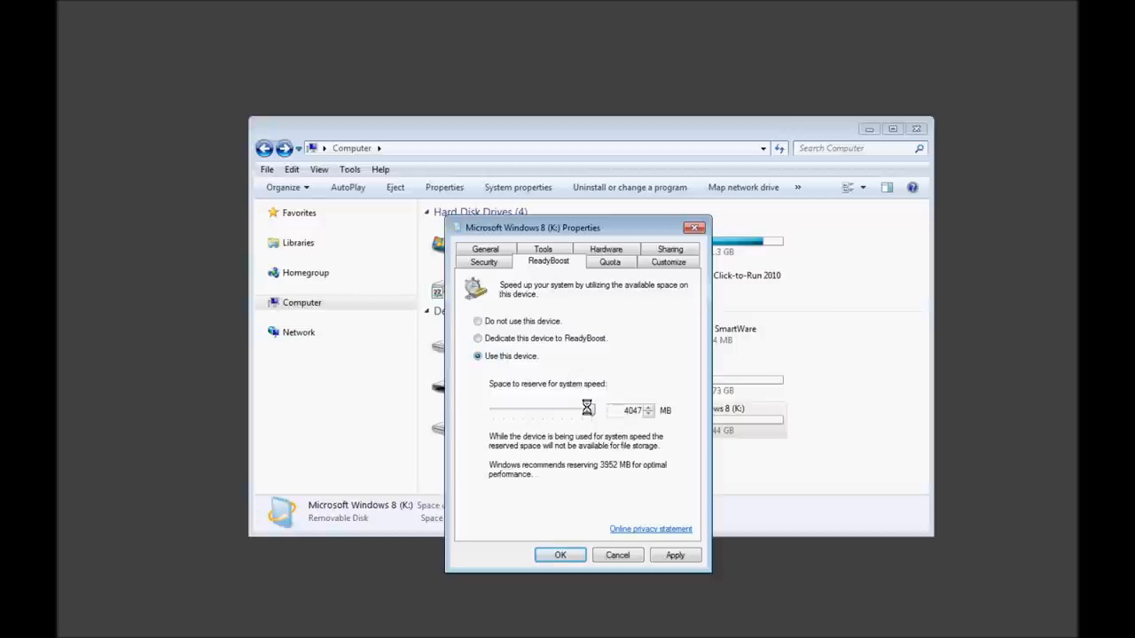
drag(585, 408, 498, 408)
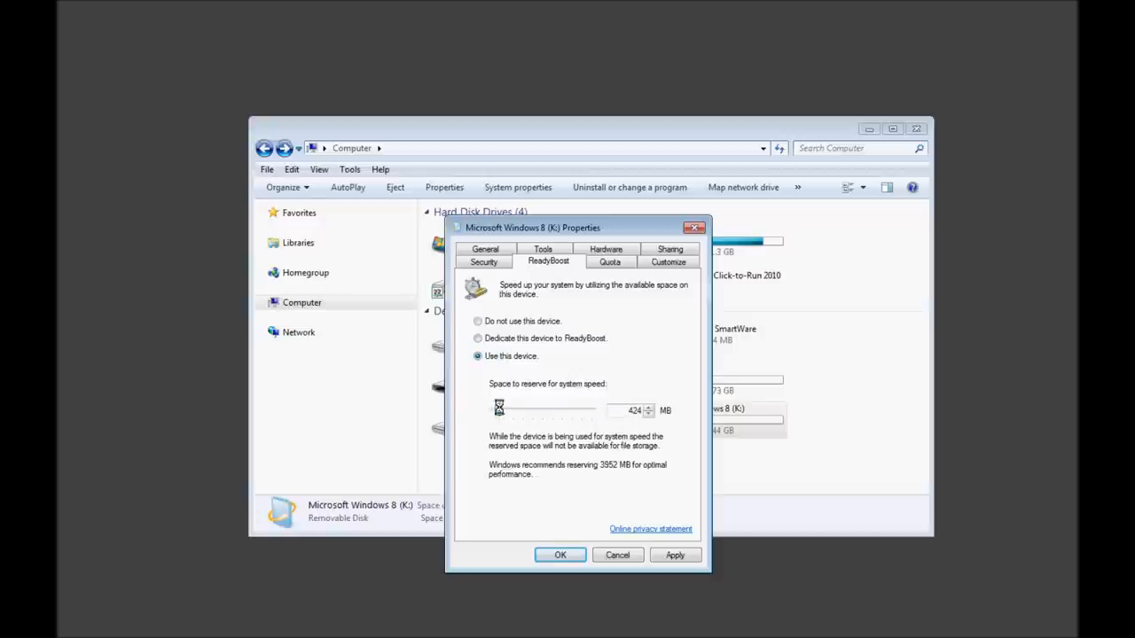
drag(499, 409, 591, 408)
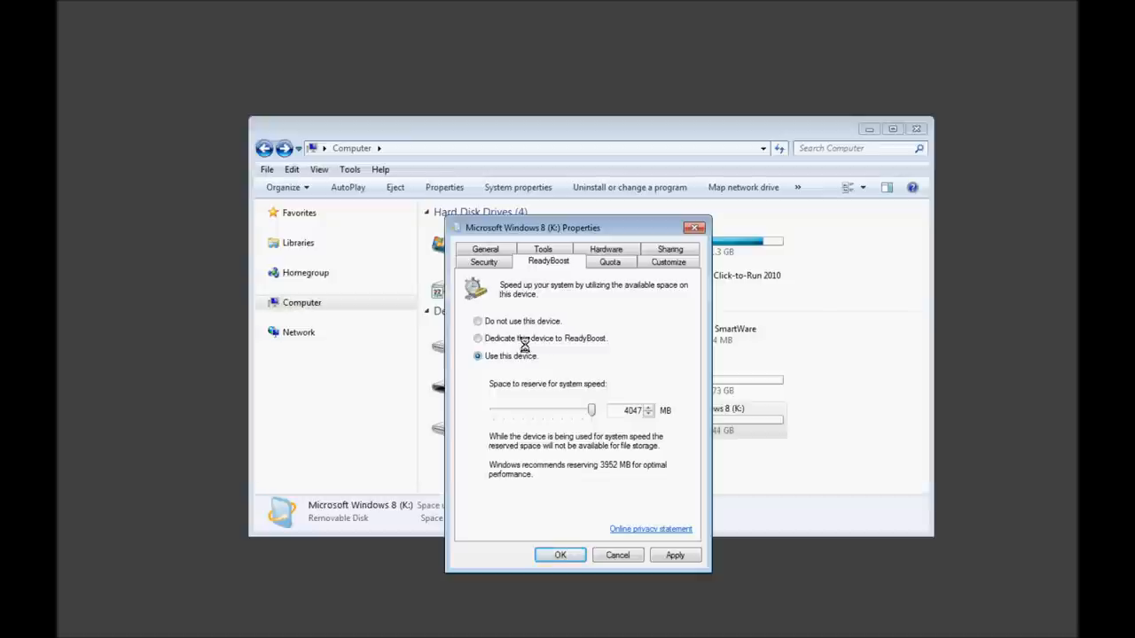
click(478, 337)
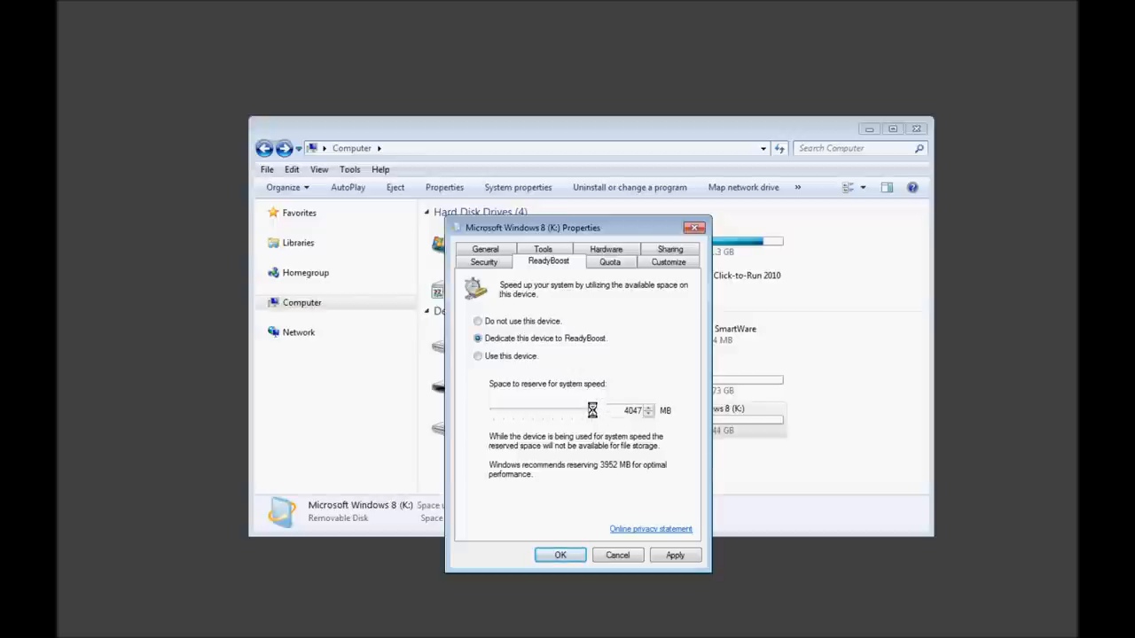
click(478, 356)
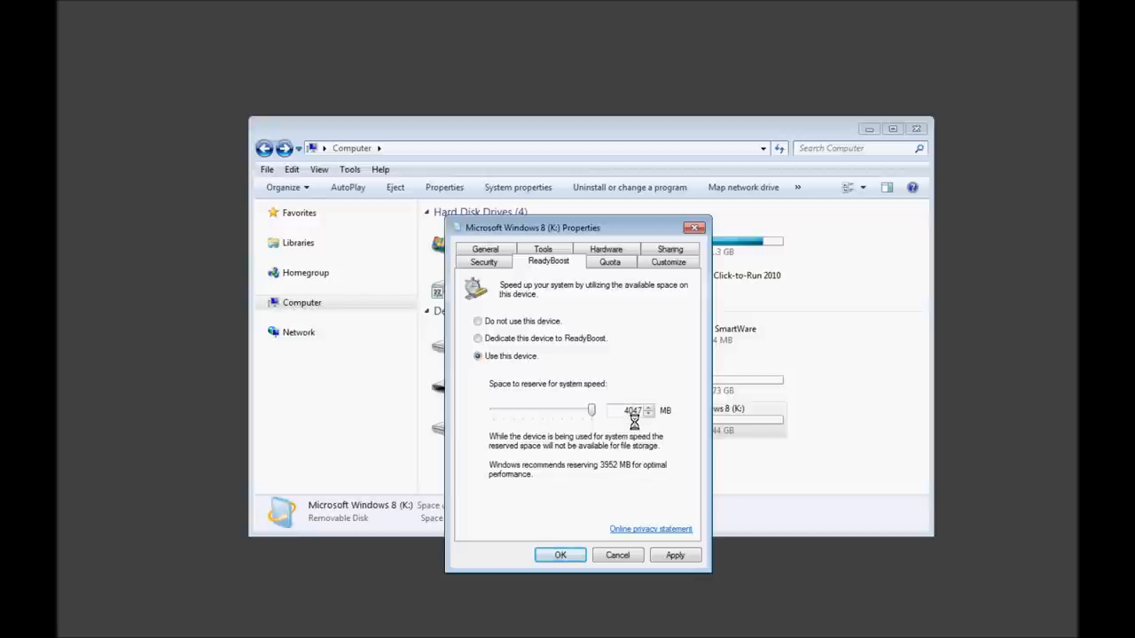
mouse_move(623, 439)
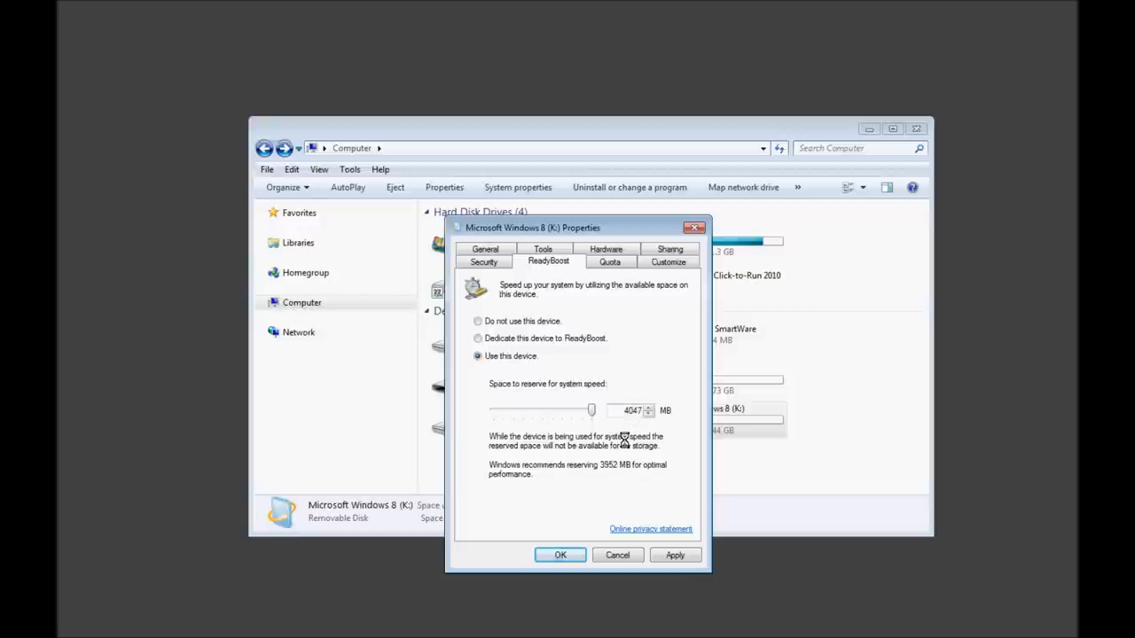
mouse_move(616, 474)
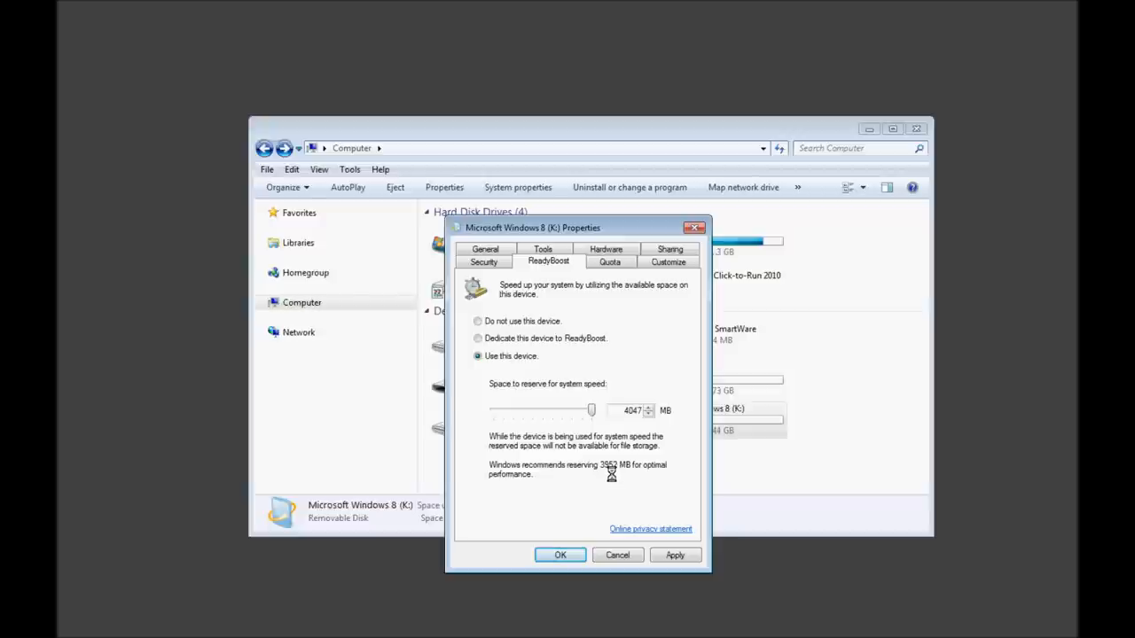
mouse_move(620, 246)
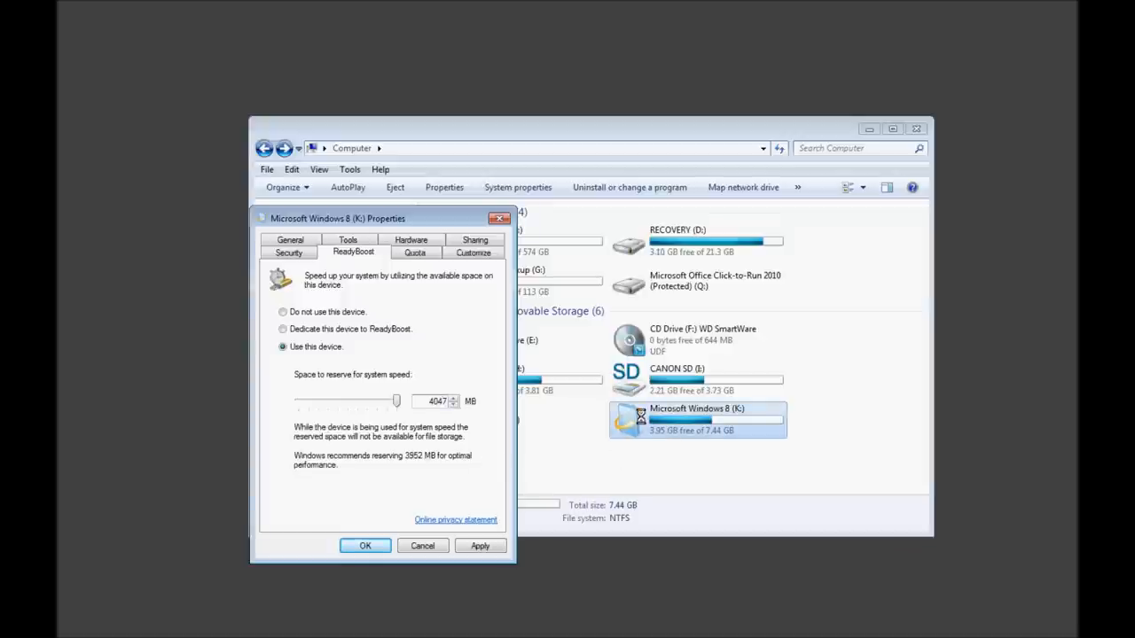
Choose 'Dedicate this device to ReadyBoost' and confirm with OK, leaving 5.21 MB free
click(283, 329)
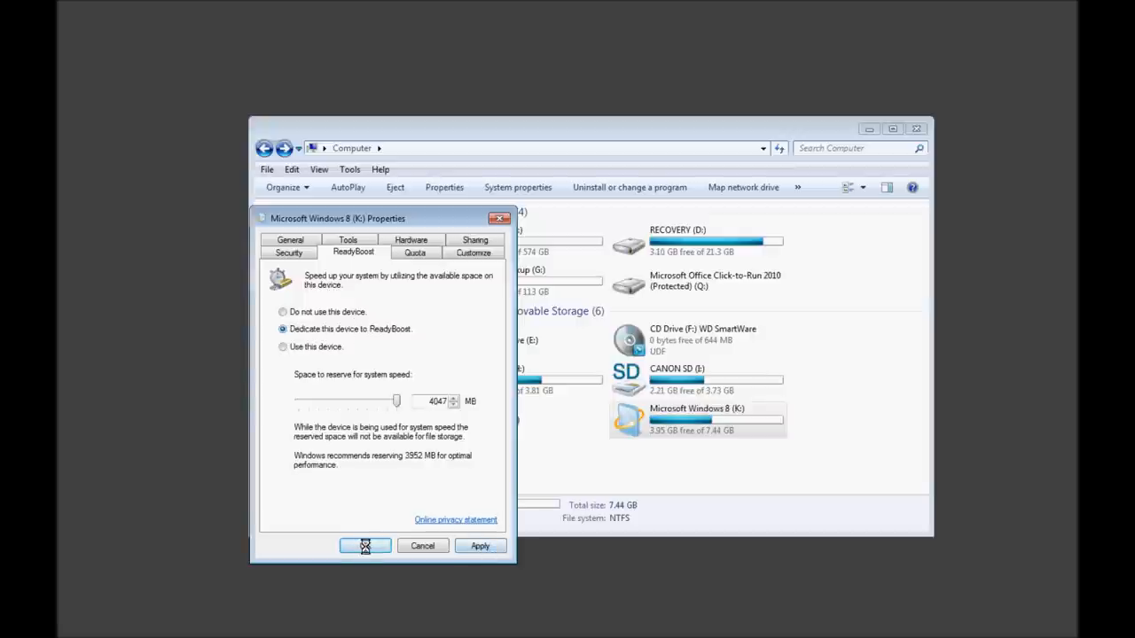
click(364, 546)
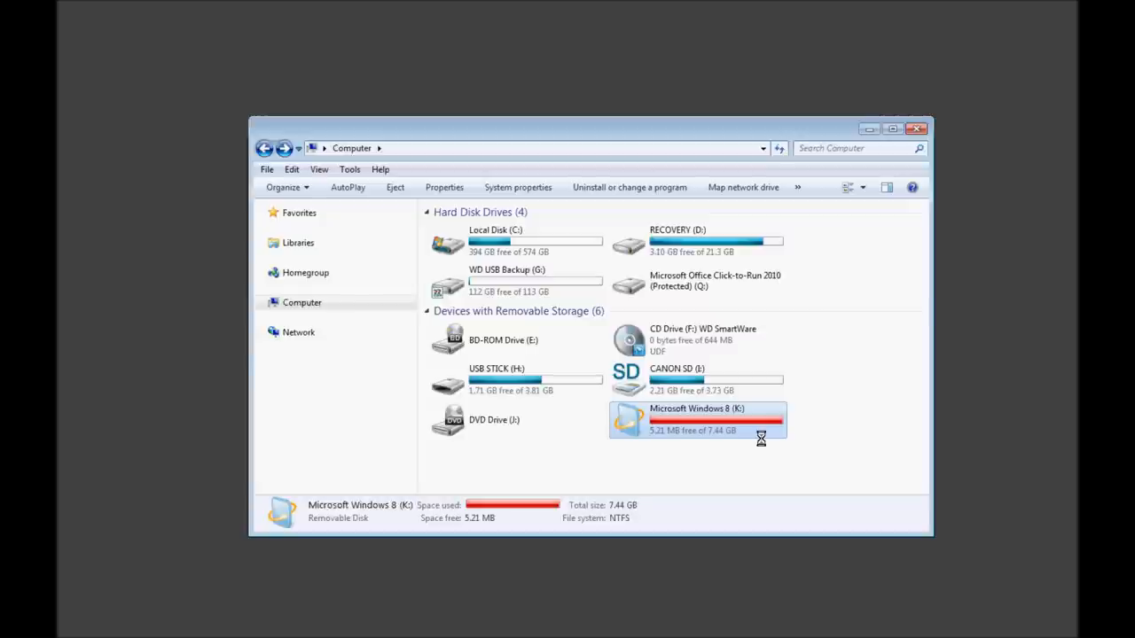
mouse_move(749, 430)
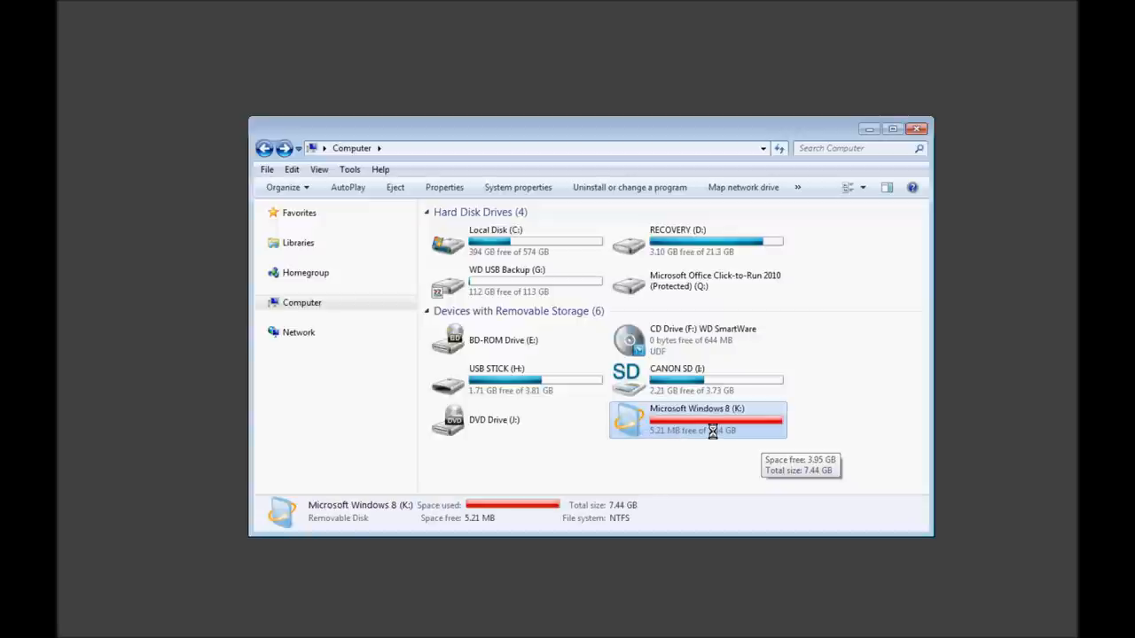
Show the context menu of the nearly full K: drive
right_click(709, 419)
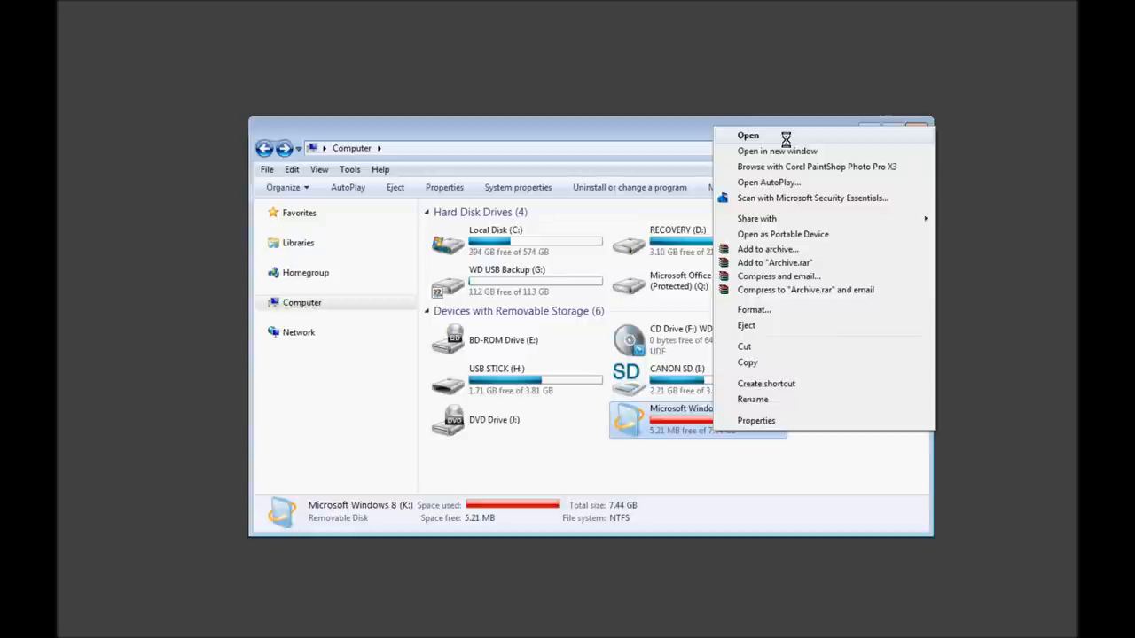
click(747, 135)
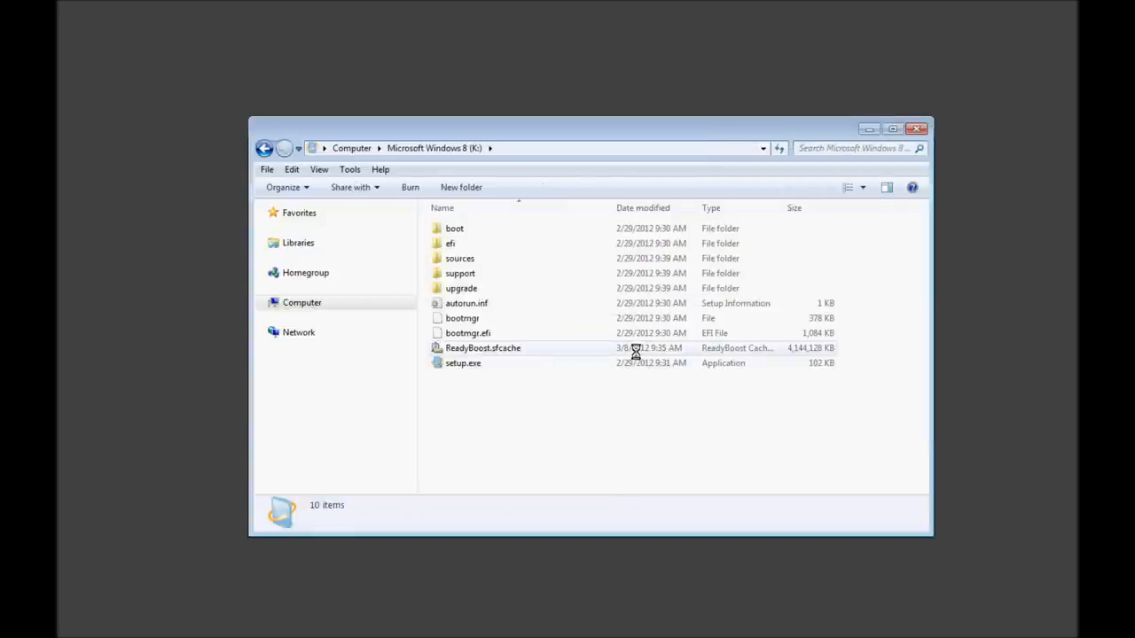
click(482, 347)
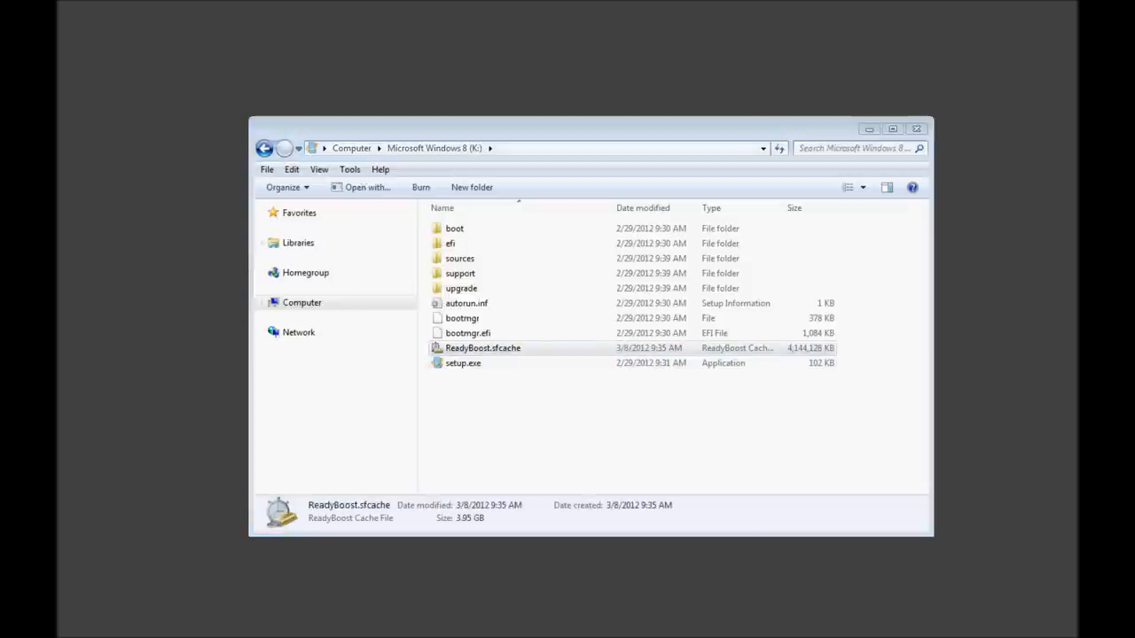
double_click(482, 347)
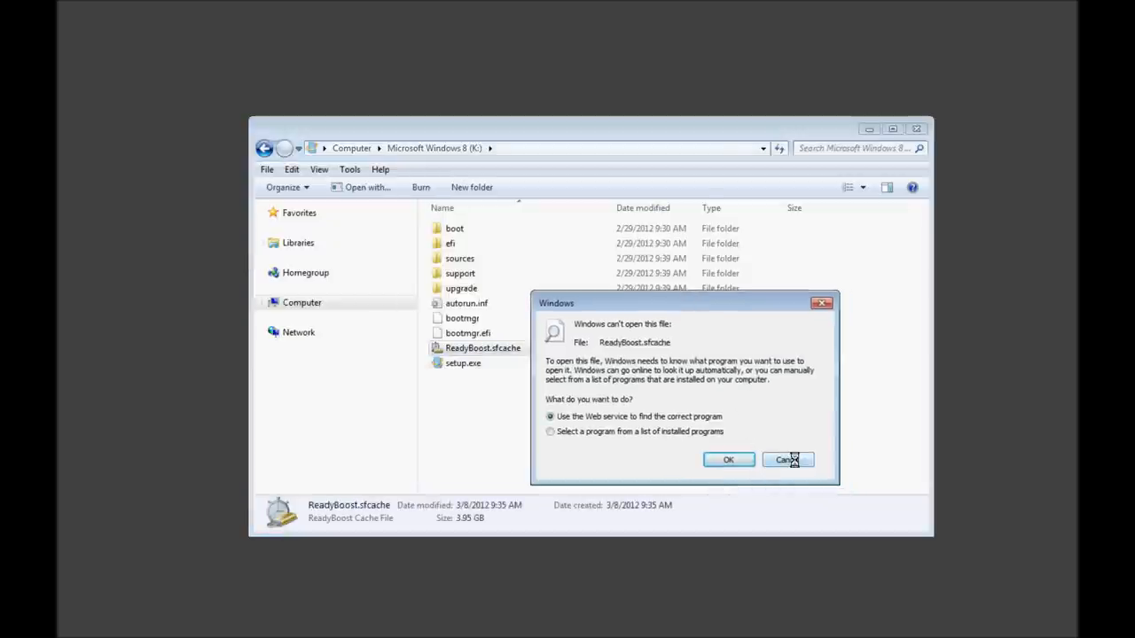
click(787, 459)
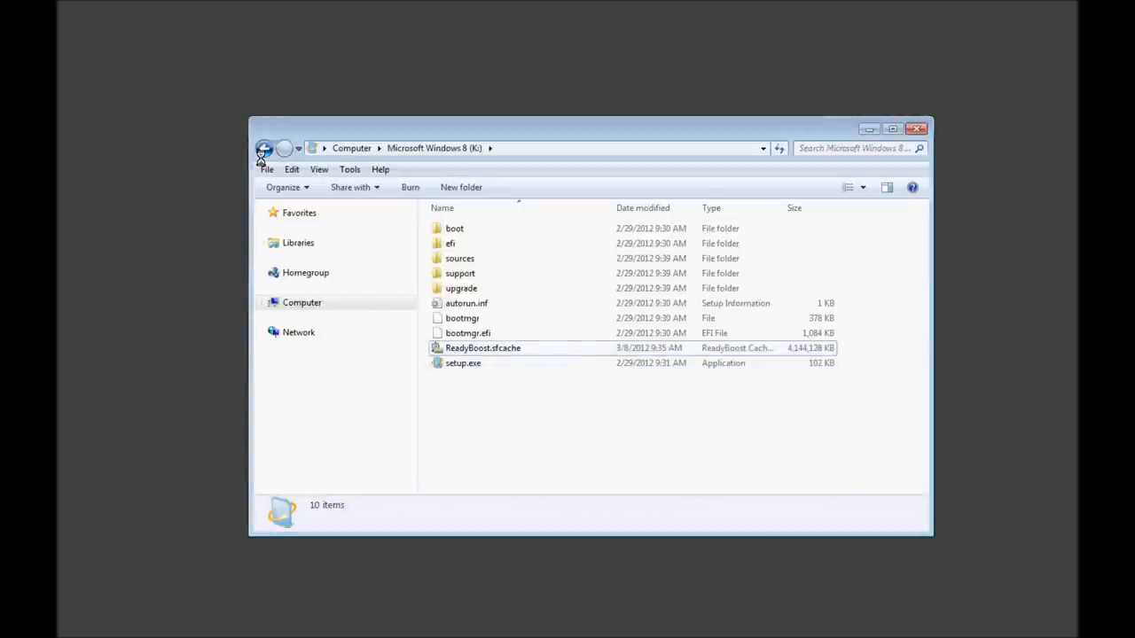
click(264, 148)
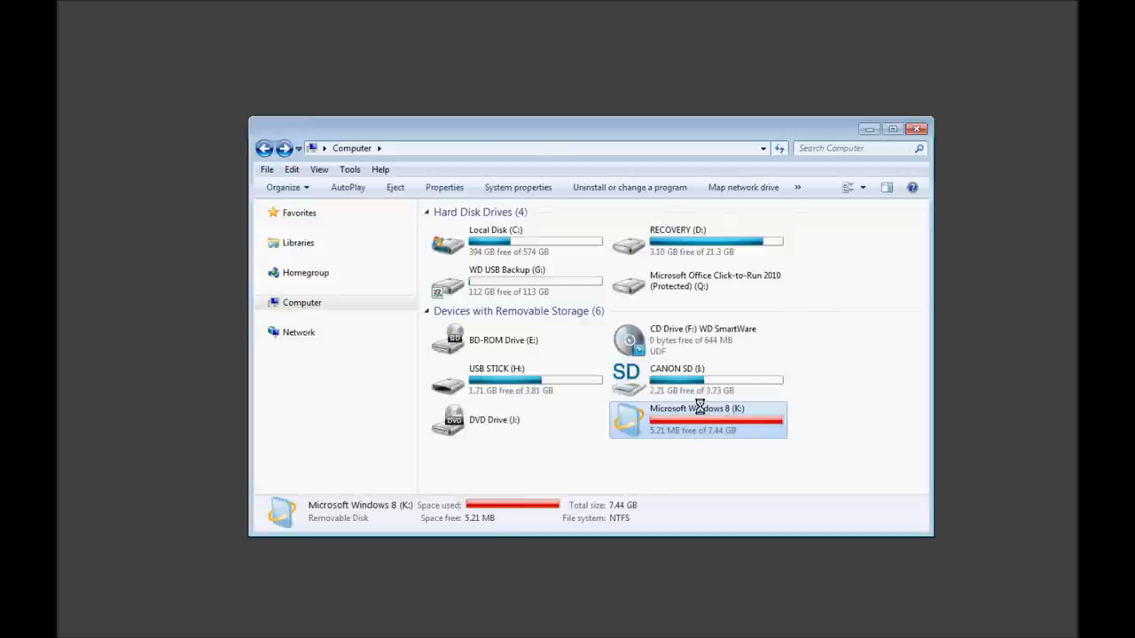
double_click(697, 419)
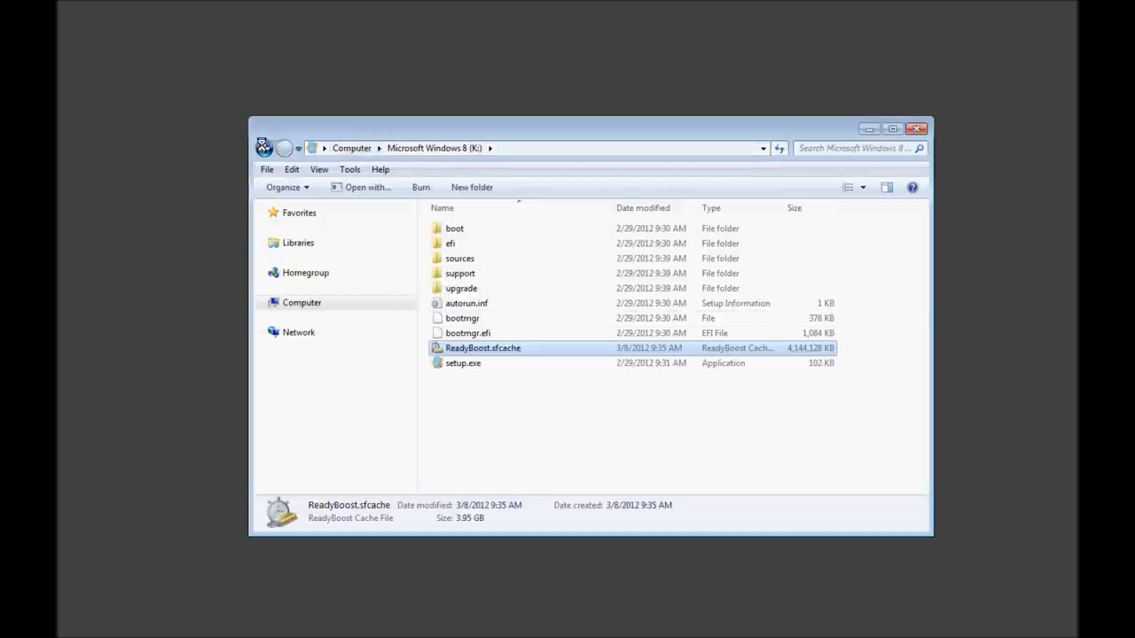
right_click(661, 419)
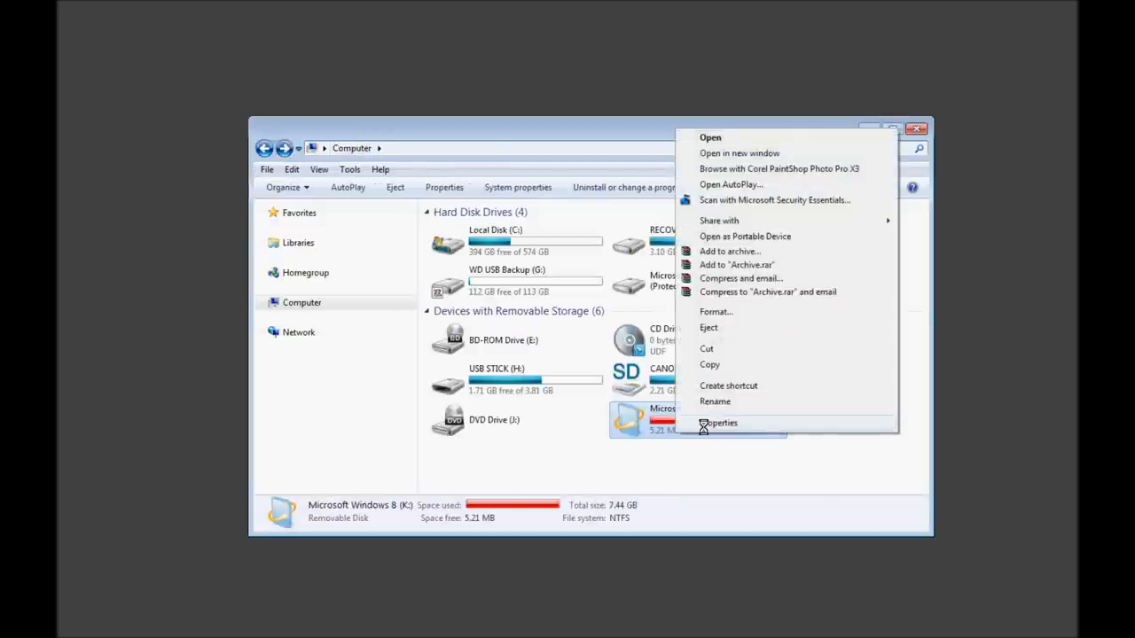
click(718, 423)
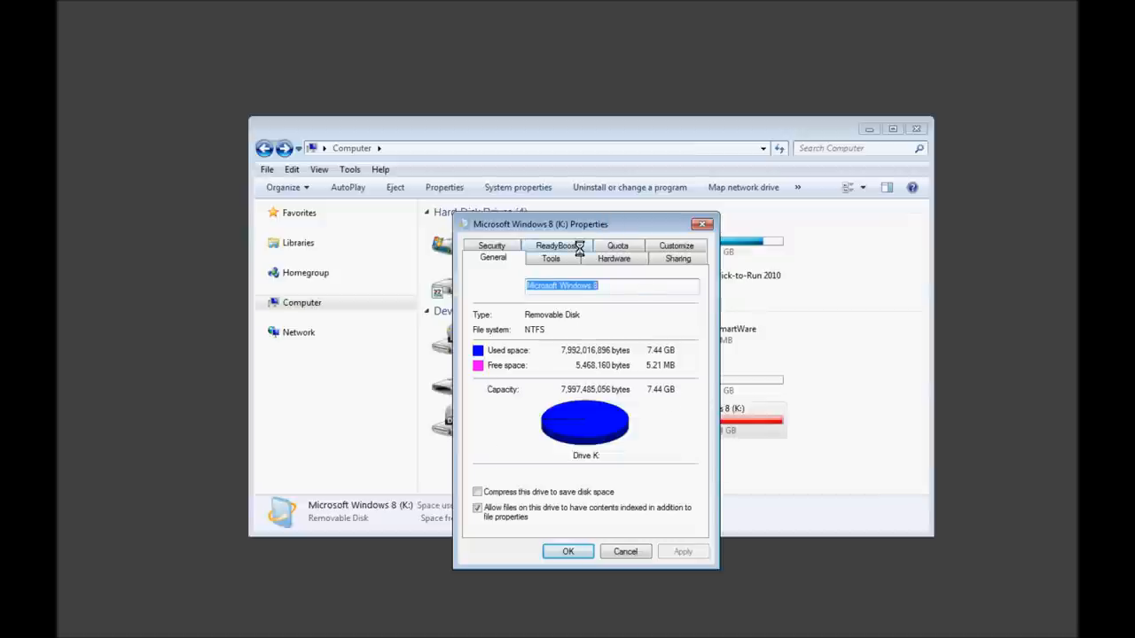
click(556, 246)
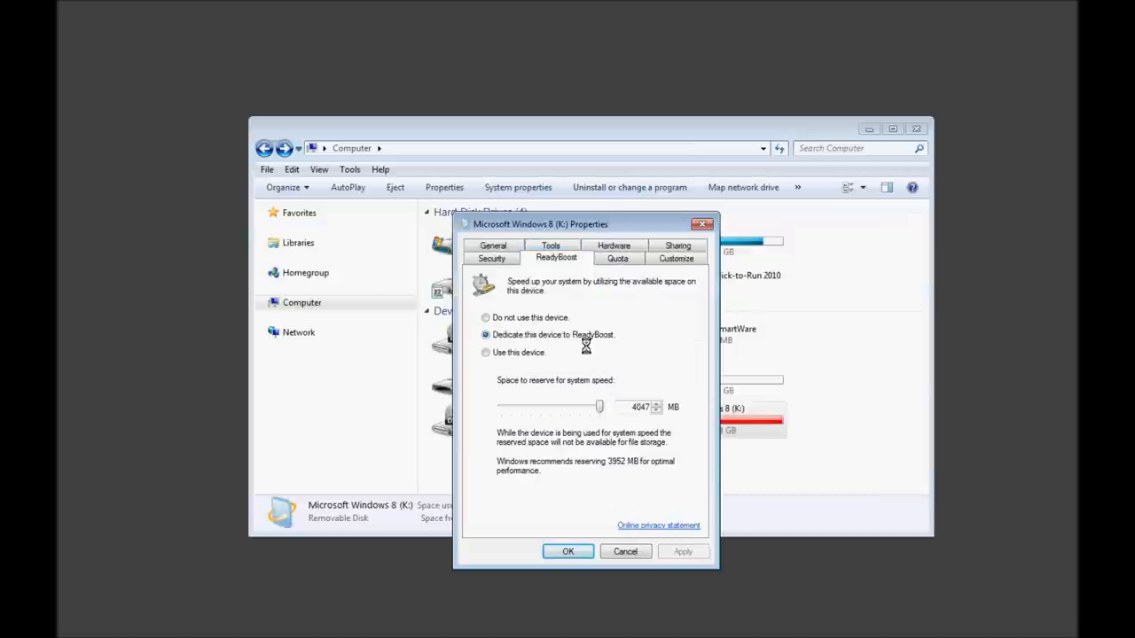
mouse_move(601, 437)
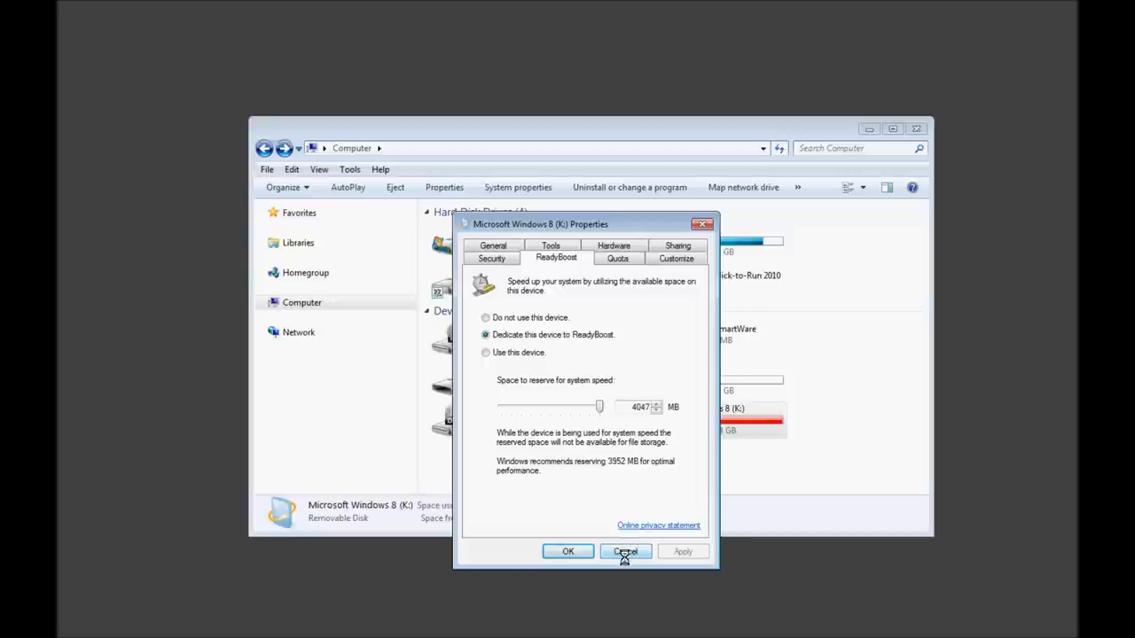
click(625, 552)
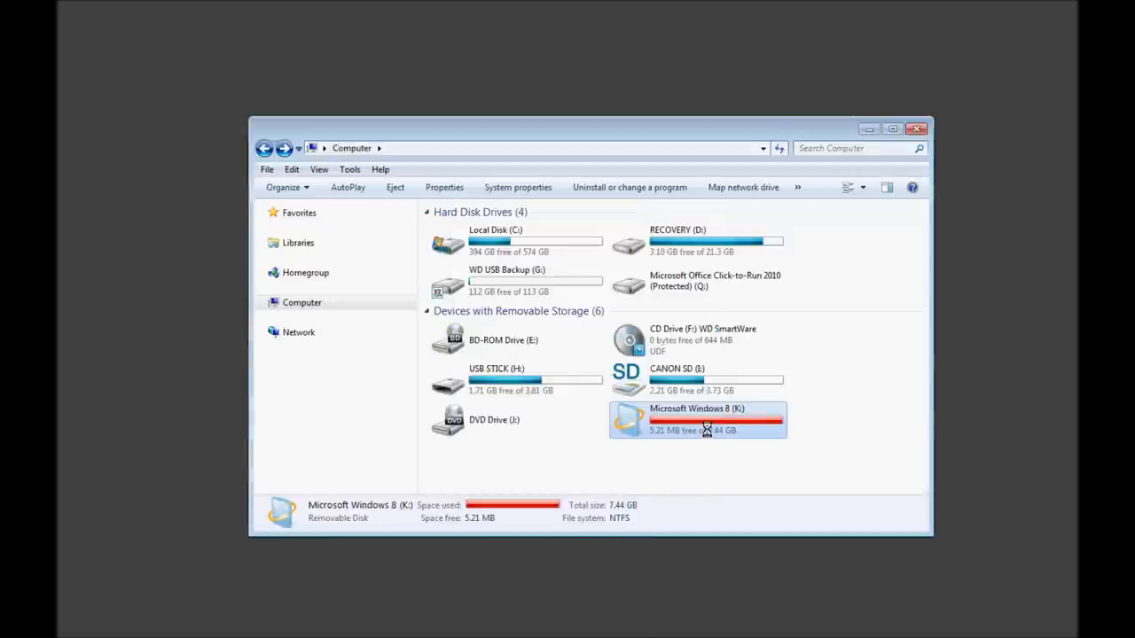
Bring up the Format dialog for K: (NTFS, 7.44 GB, Quick Format) and reposition it
right_click(698, 419)
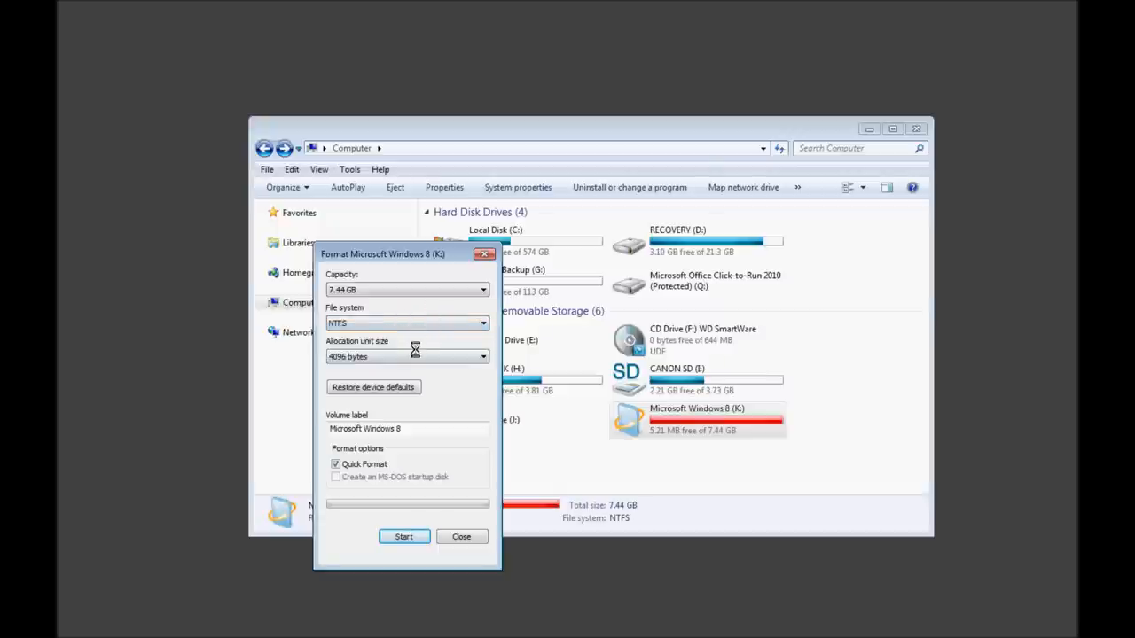
mouse_move(428, 339)
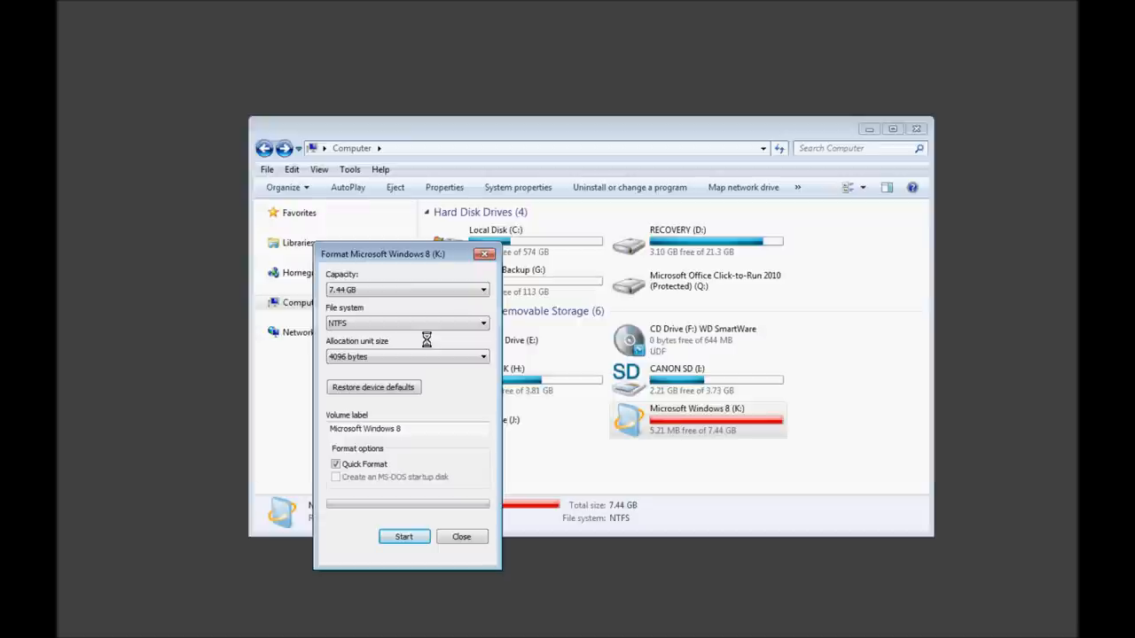
drag(381, 254, 397, 263)
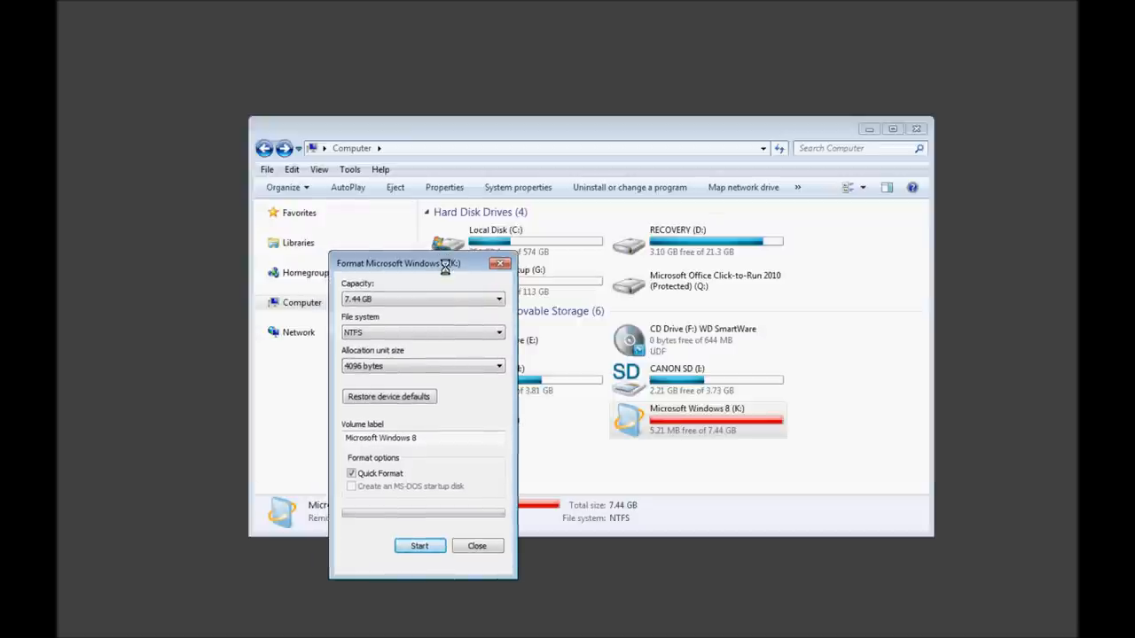
mouse_move(443, 271)
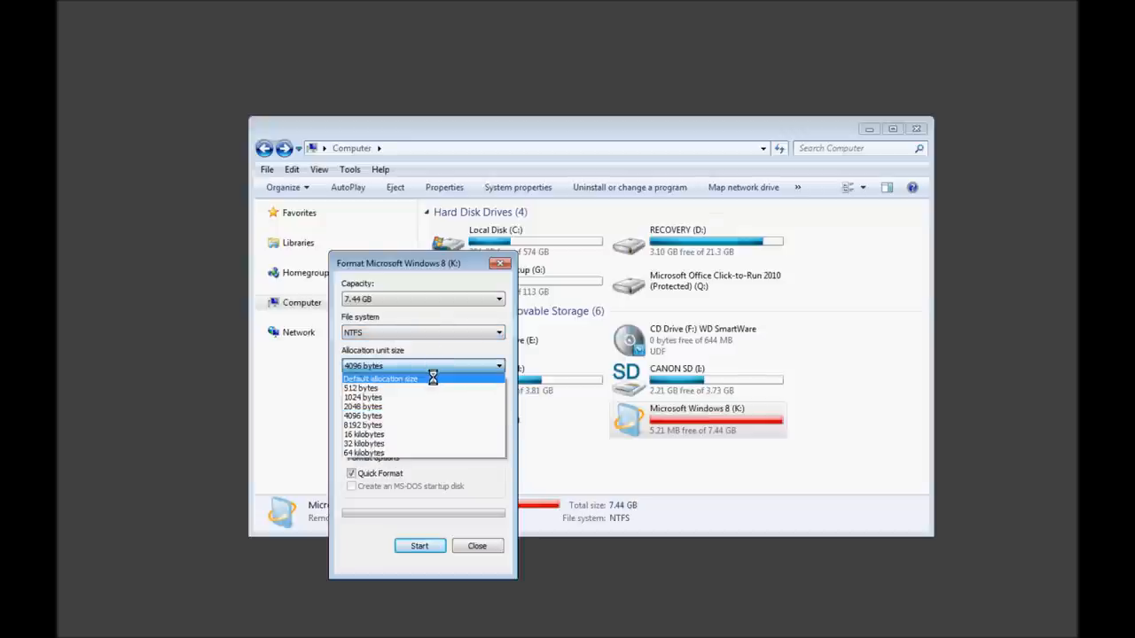
Use default allocation size, volume label ReadyBoost, and keep Quick Format checked
click(380, 379)
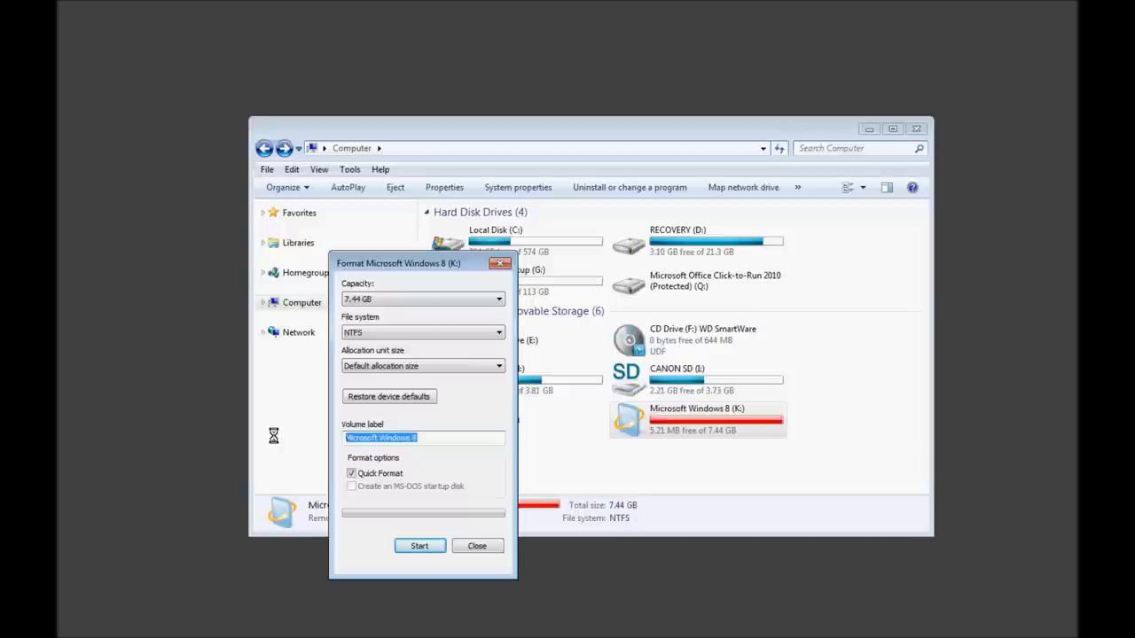
key(delete)
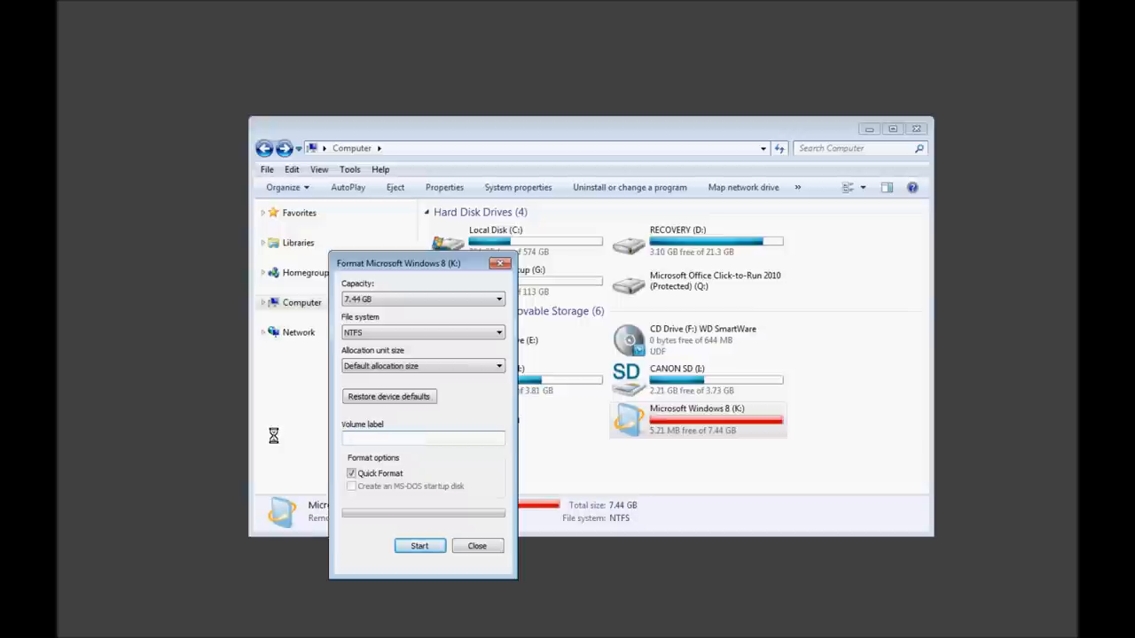
text(ReadyBoost)
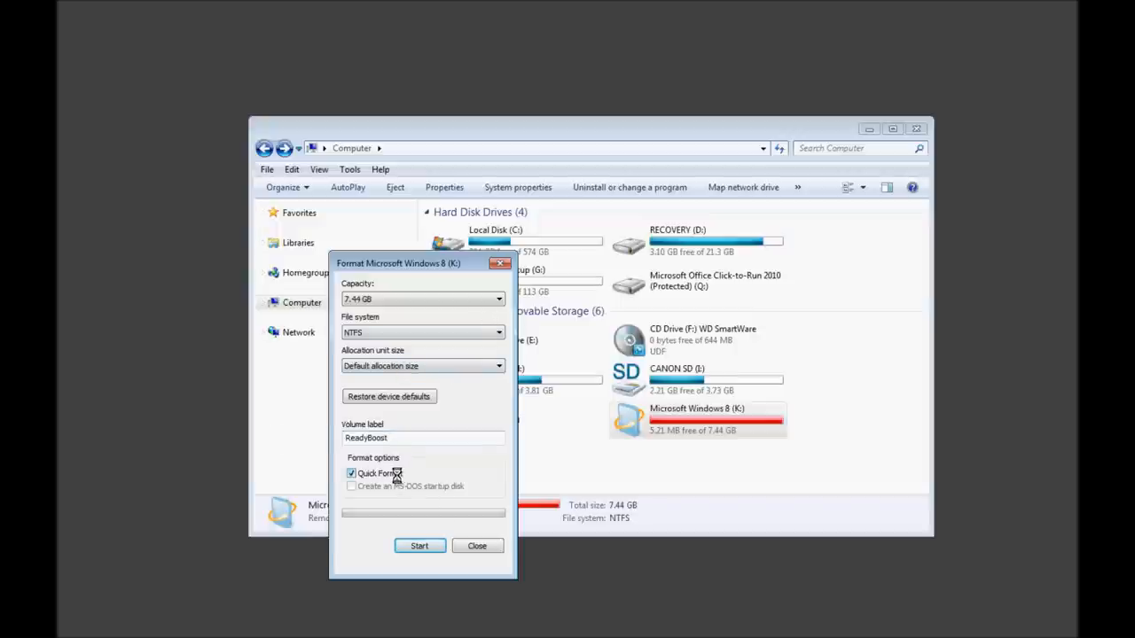
click(351, 473)
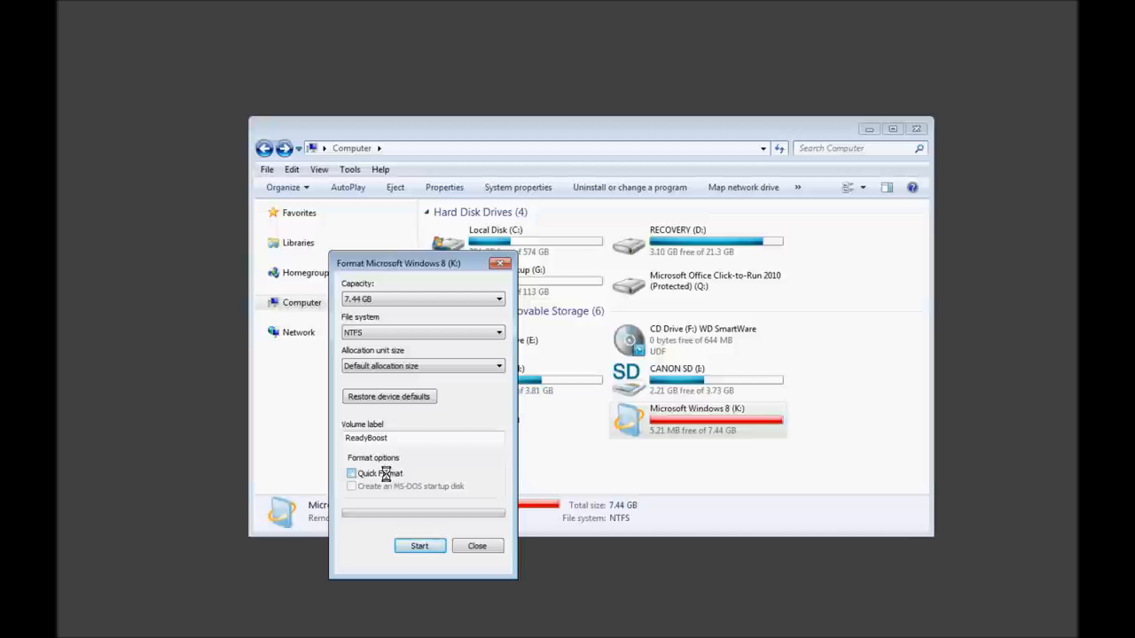
click(351, 472)
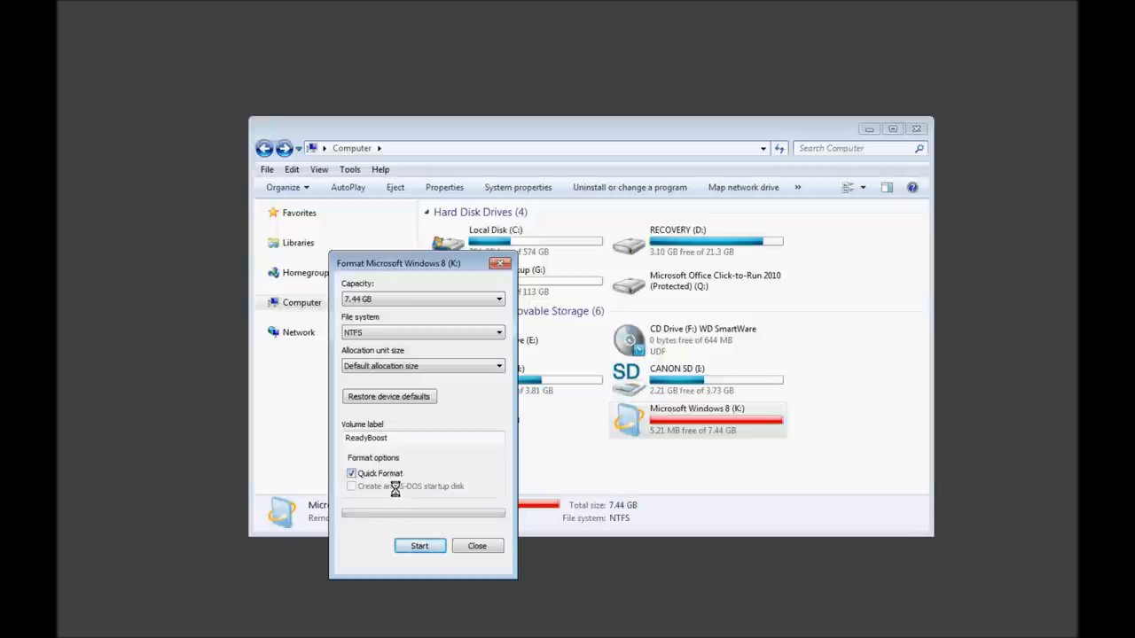
mouse_move(450, 494)
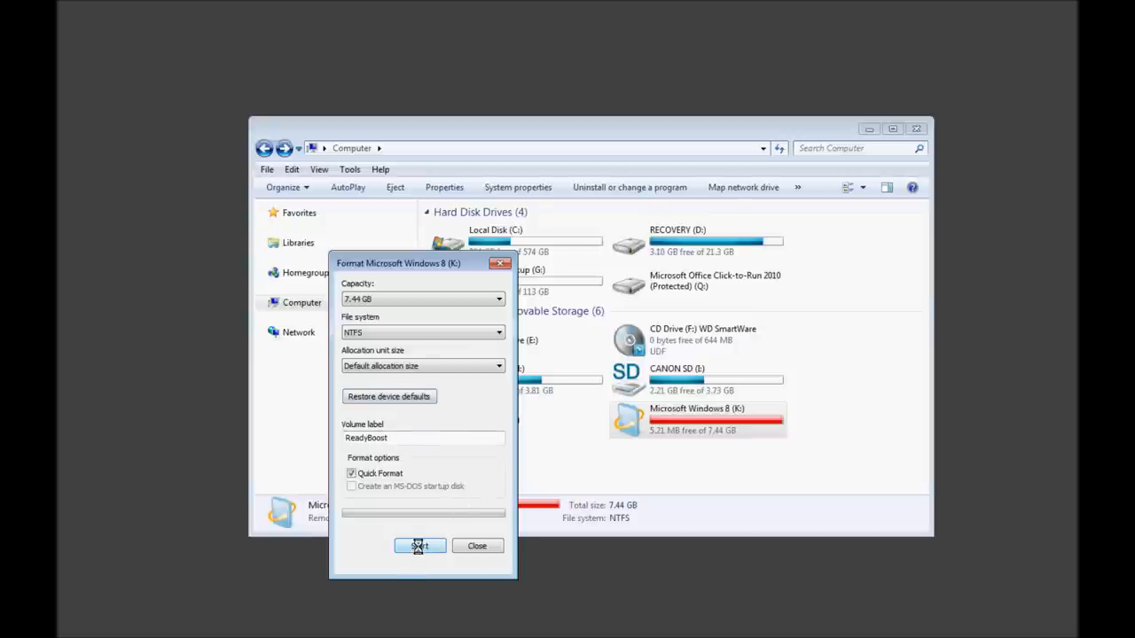
Drag the K: drive's ten items, including ReadyBoost.sfcache, to a new desktop folder
click(418, 545)
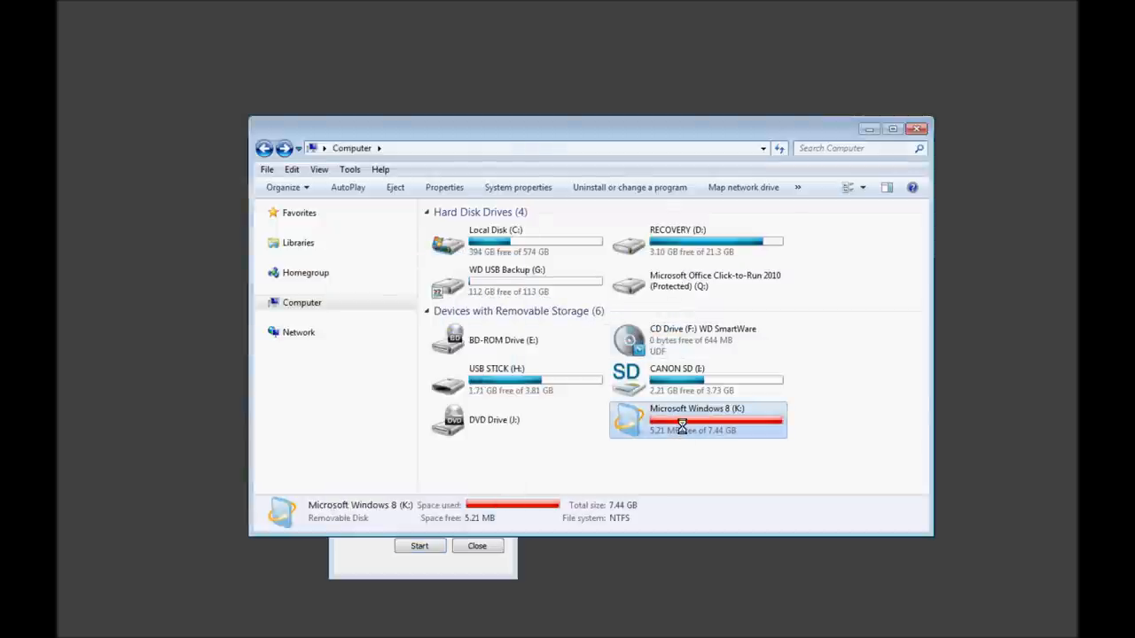
double_click(696, 419)
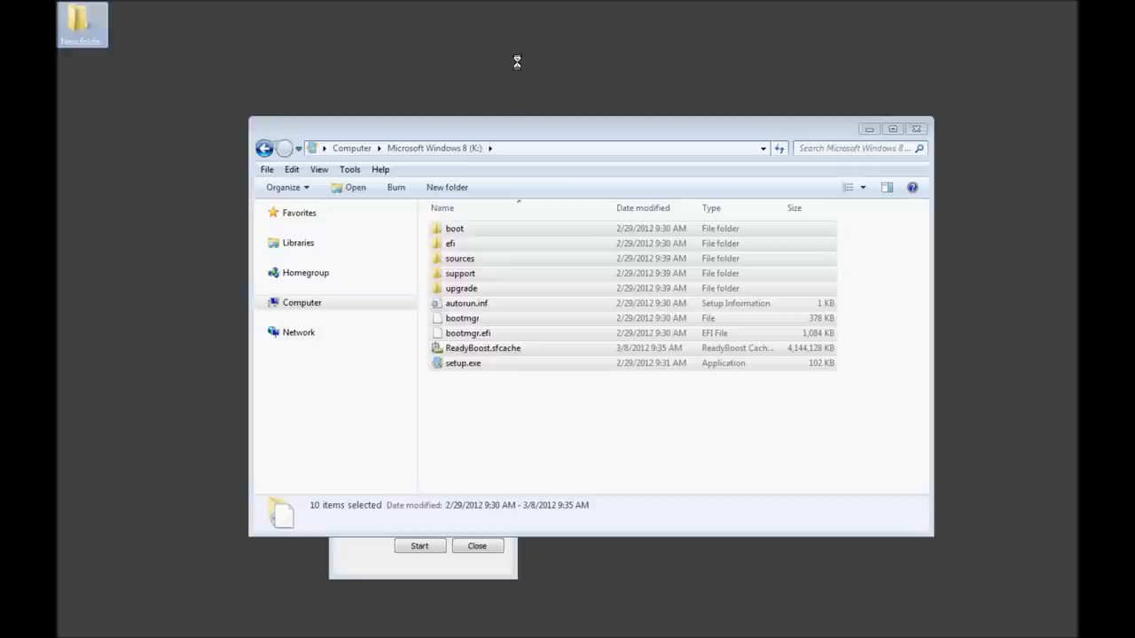
mouse_move(620, 587)
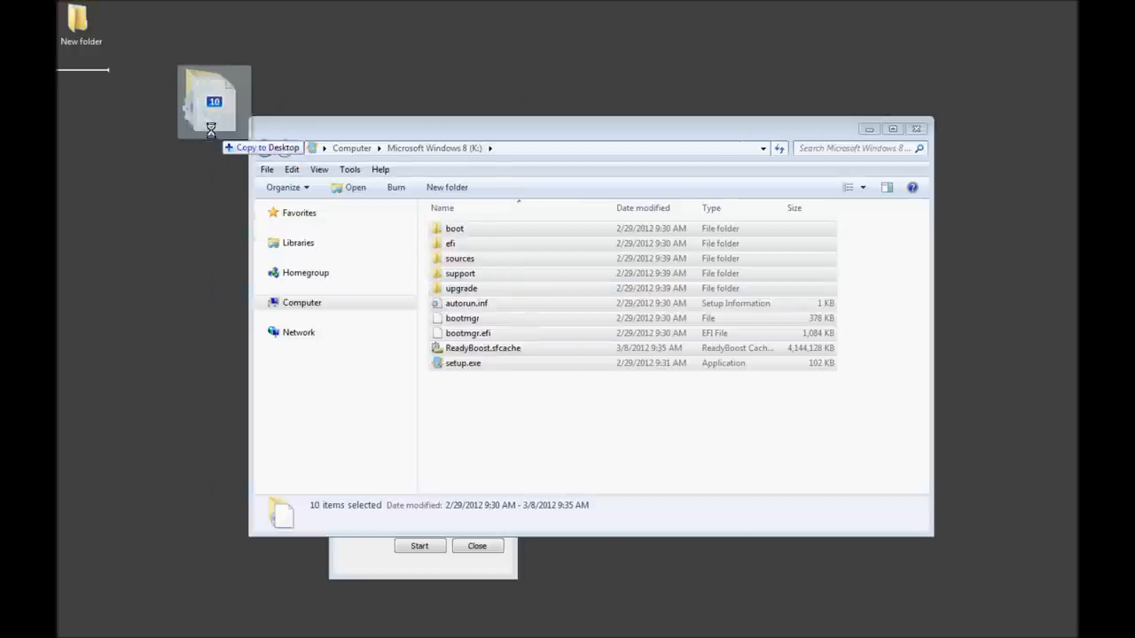
drag(212, 102, 79, 22)
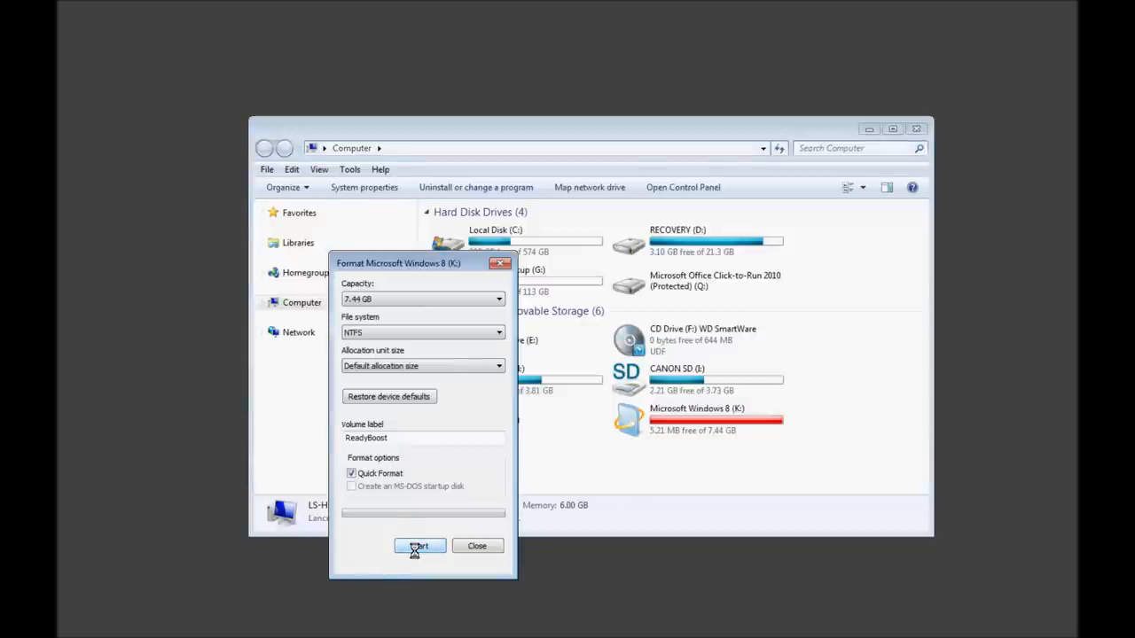
Start the quick format, accept the erase warning, and dismiss Format Complete, yielding ReadyBoost (K:)
click(418, 545)
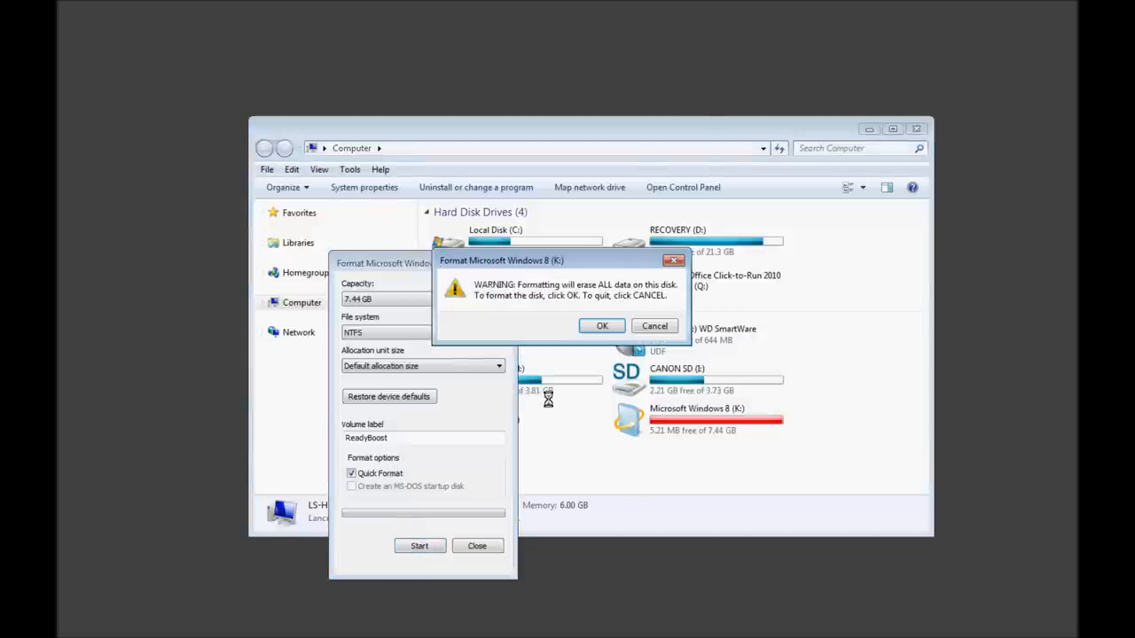
click(602, 325)
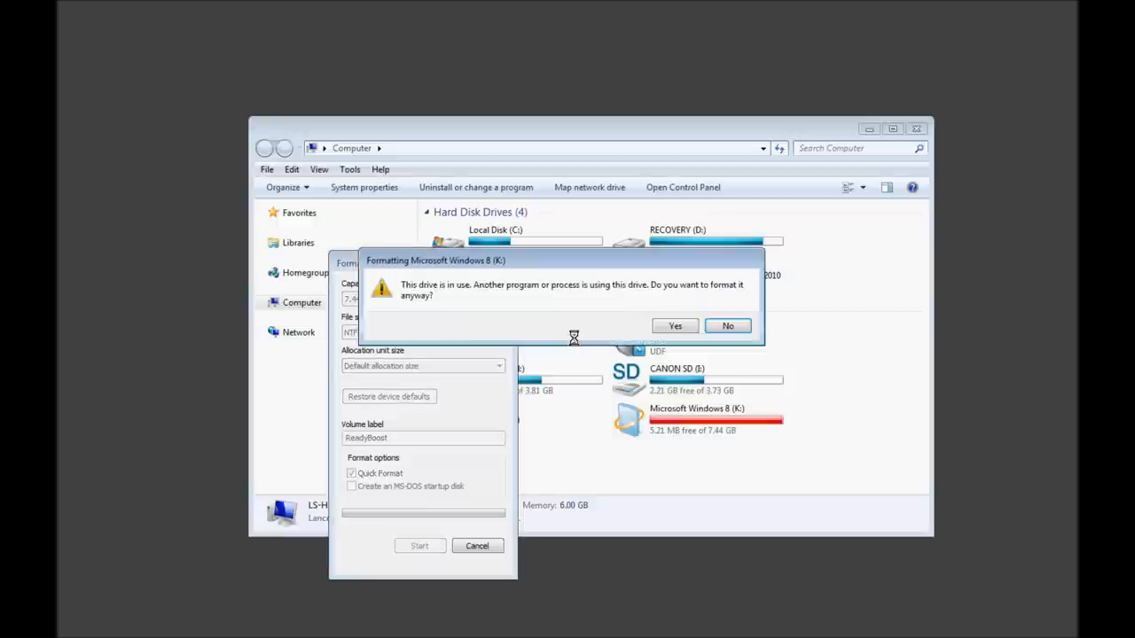
mouse_move(508, 281)
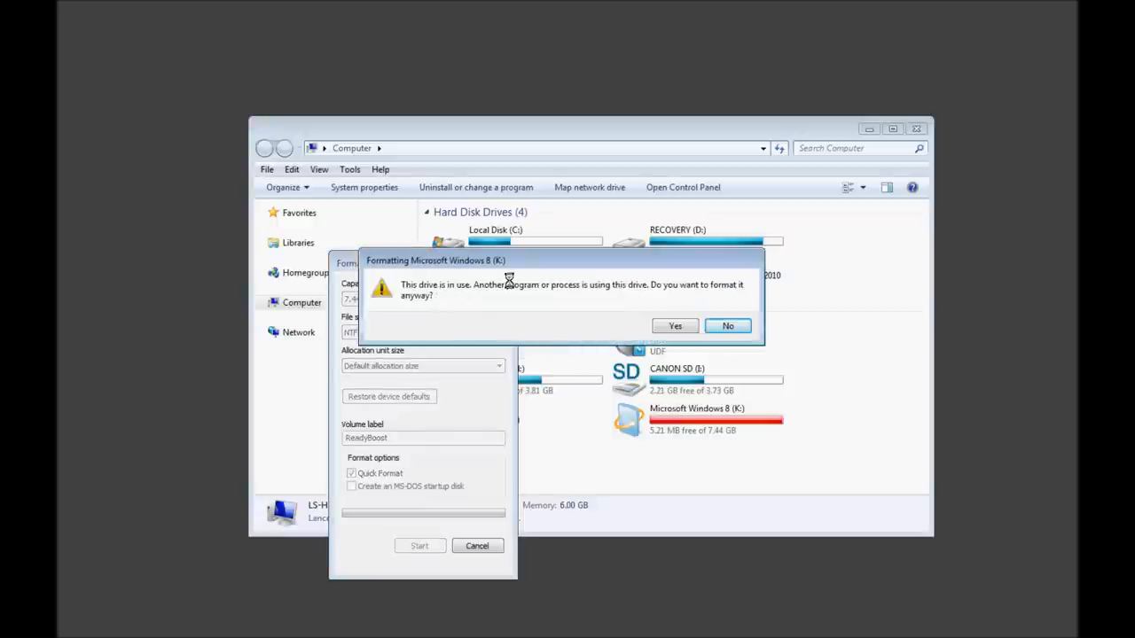
mouse_move(645, 294)
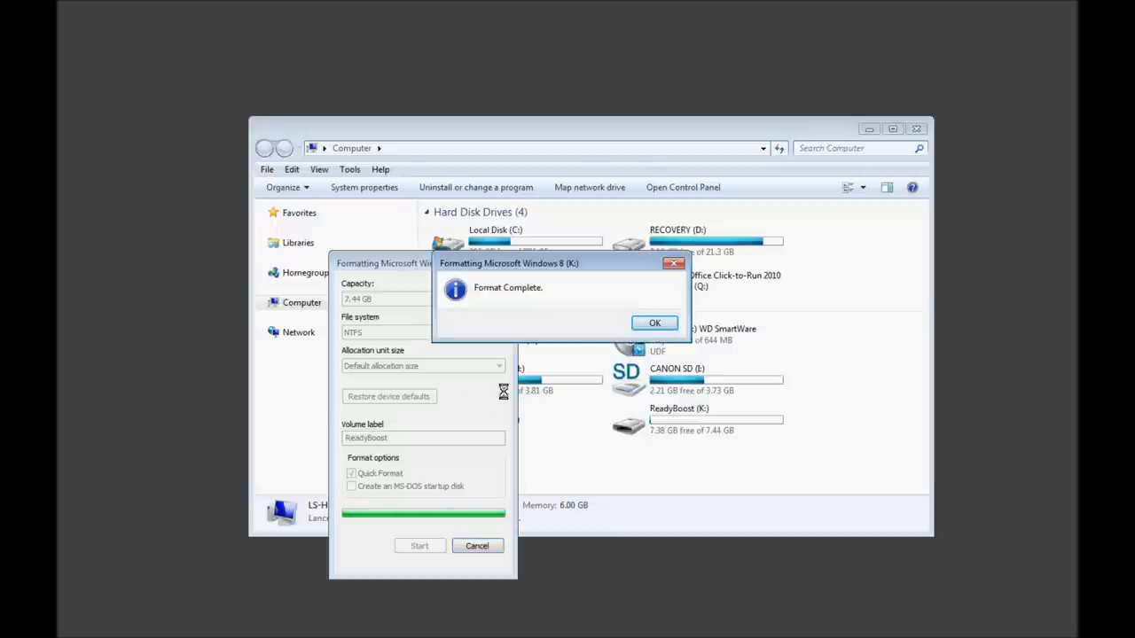
click(654, 322)
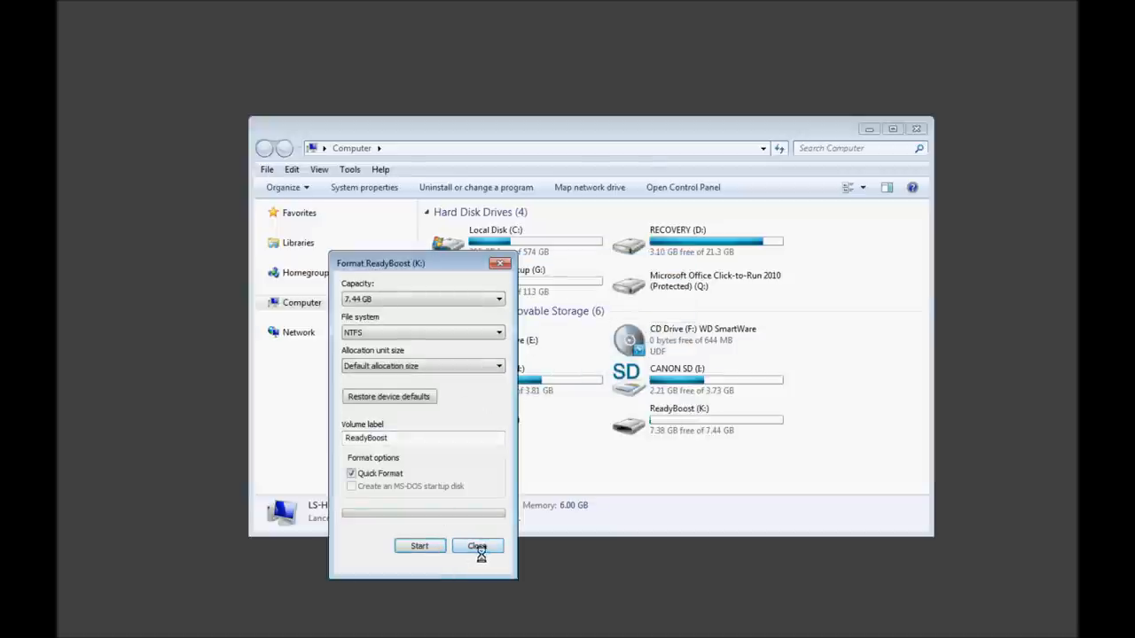
Close the Format dialog, view ReadyBoost (K:) as an empty folder, and return to the drive list
click(477, 545)
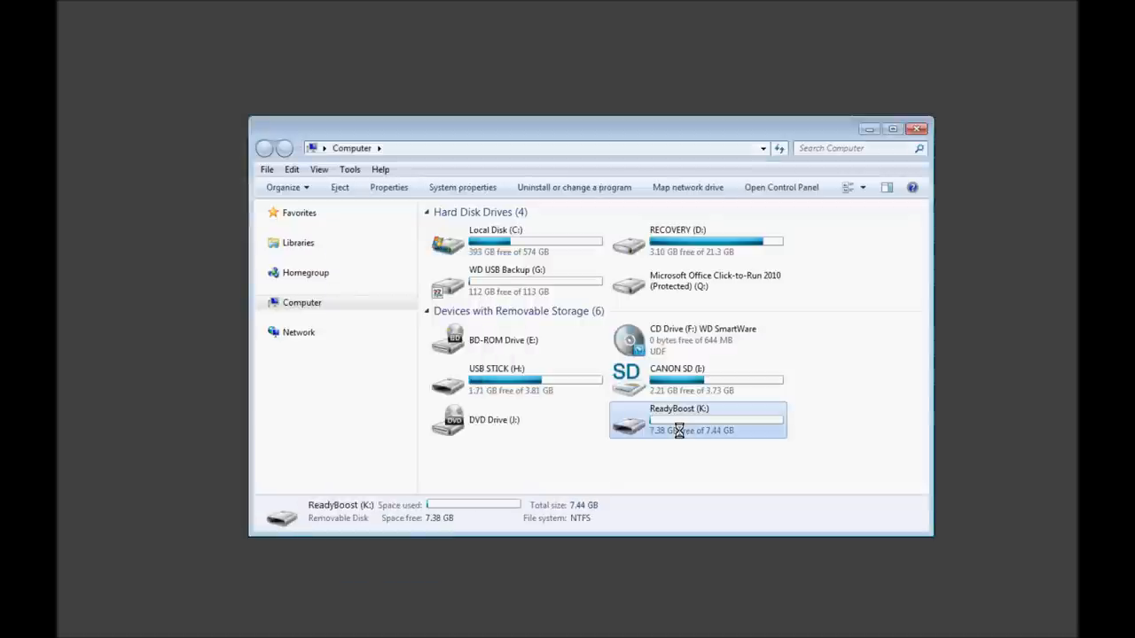
mouse_move(683, 430)
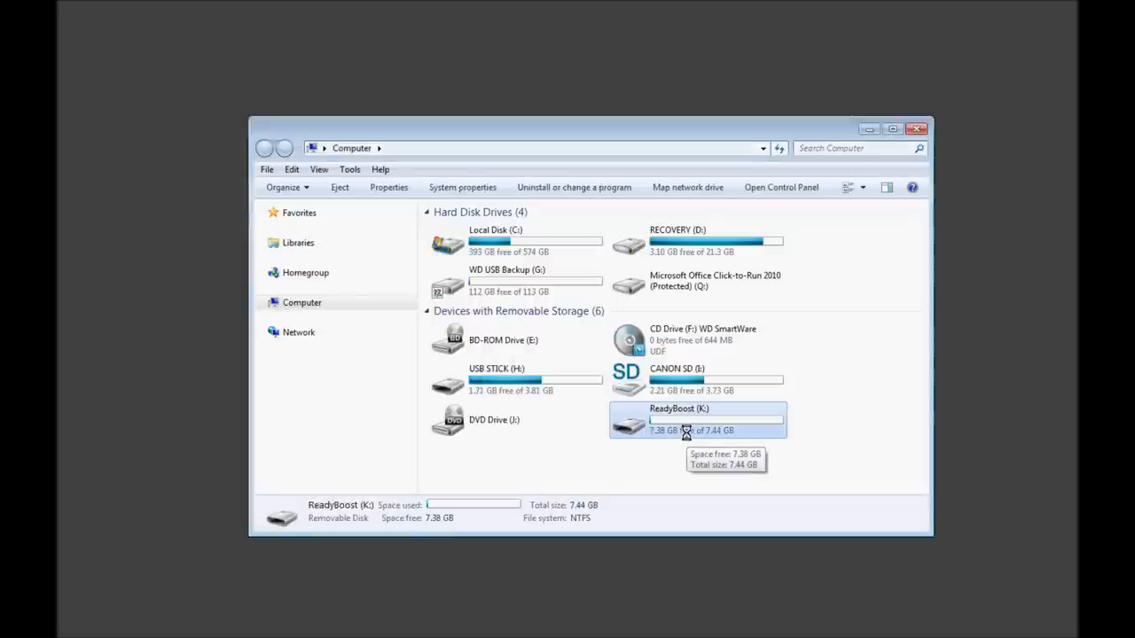
double_click(678, 420)
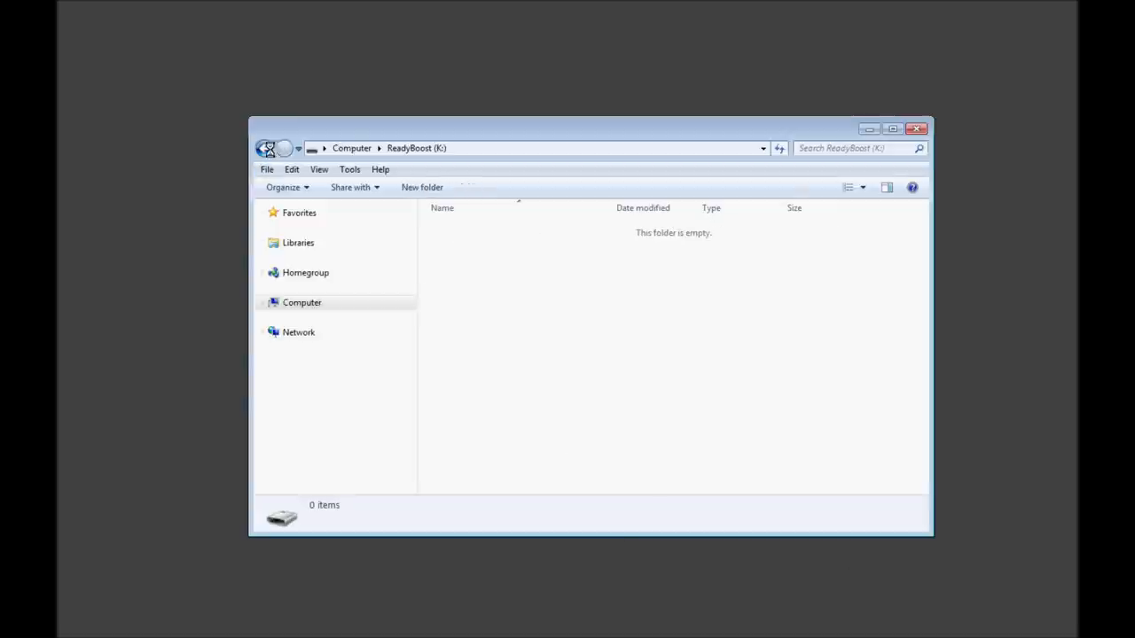
click(264, 148)
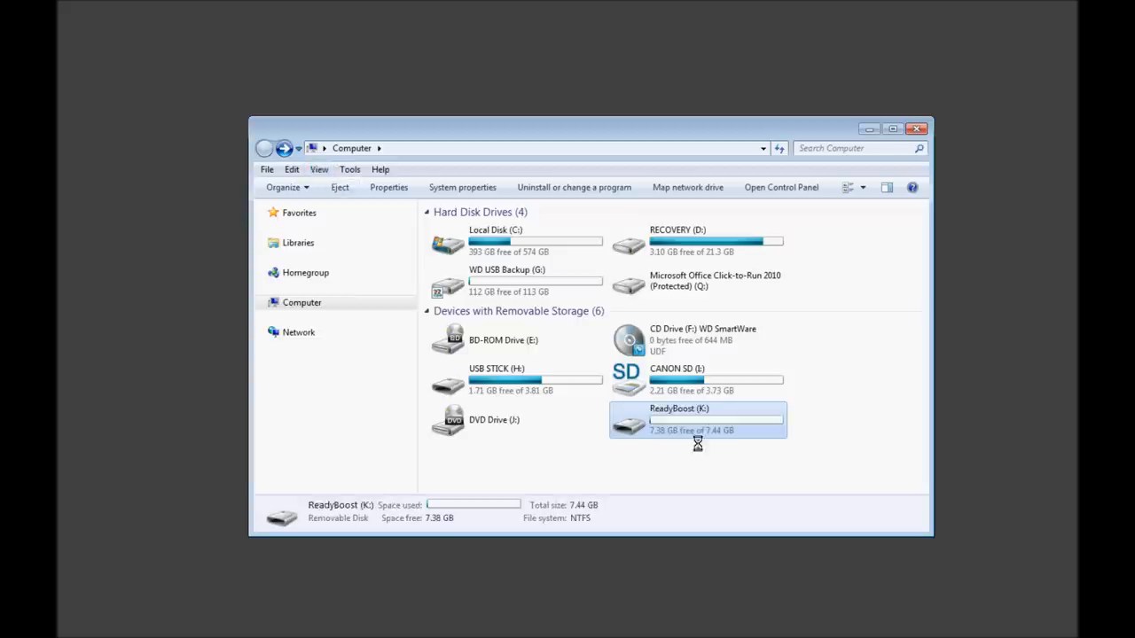
mouse_move(713, 423)
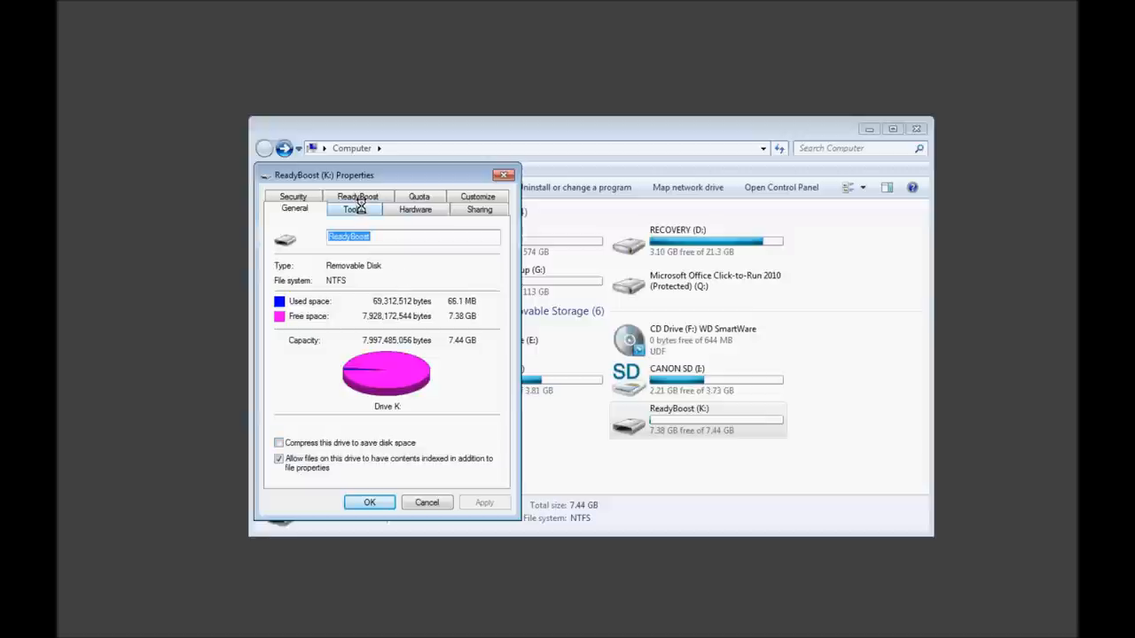
In ReadyBoost (K:) Properties, choose Dedicate this device to ReadyBoost over the use-only option
click(357, 196)
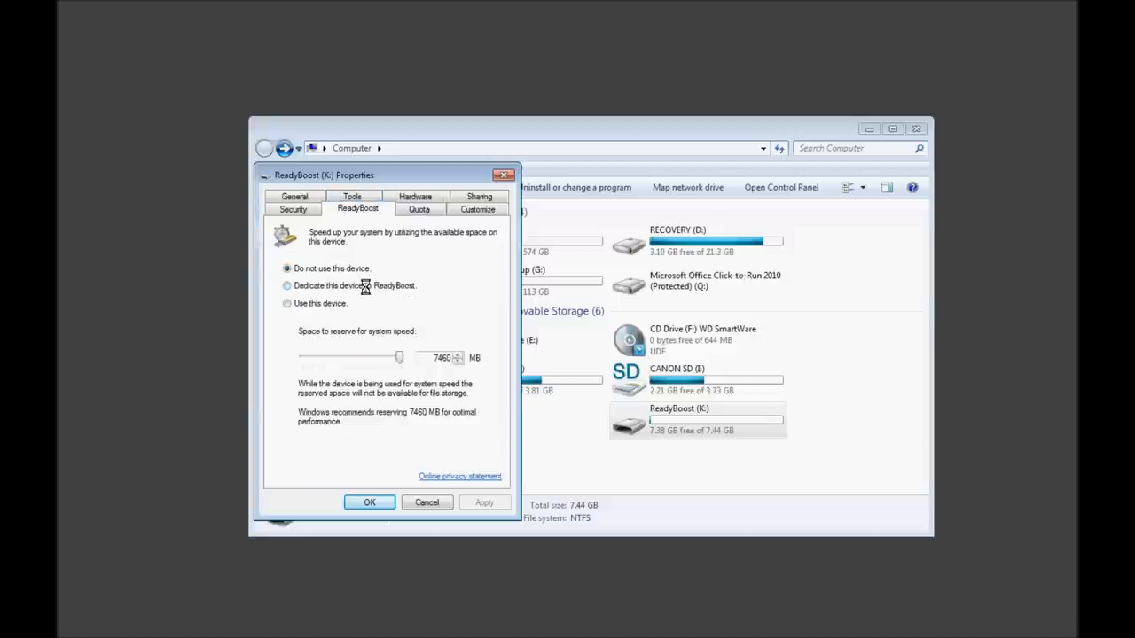
click(288, 286)
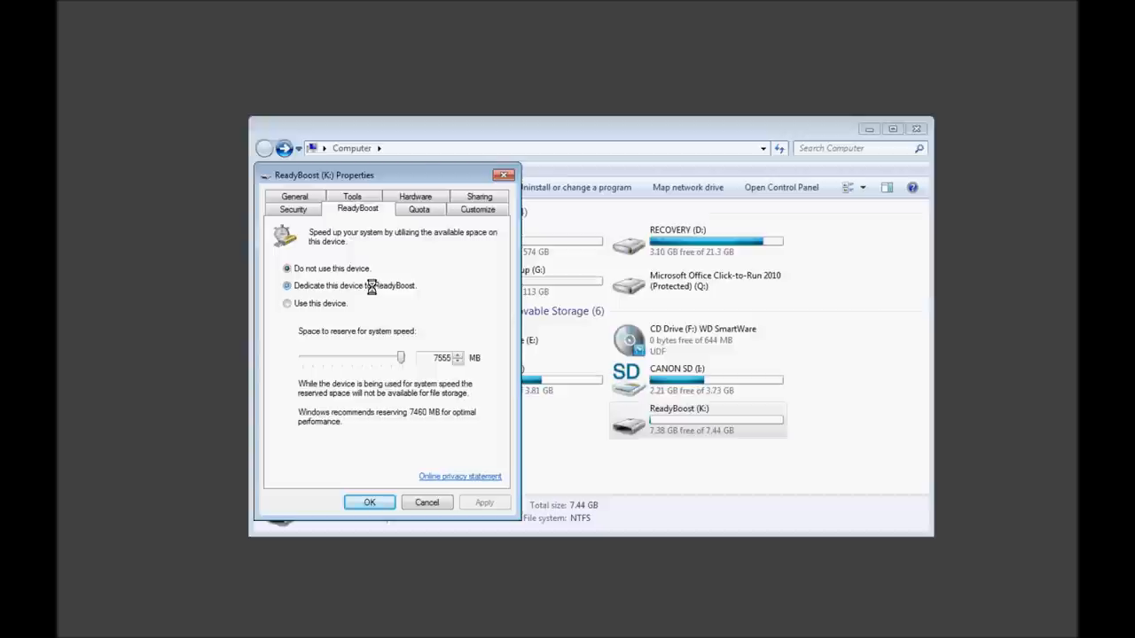
click(287, 286)
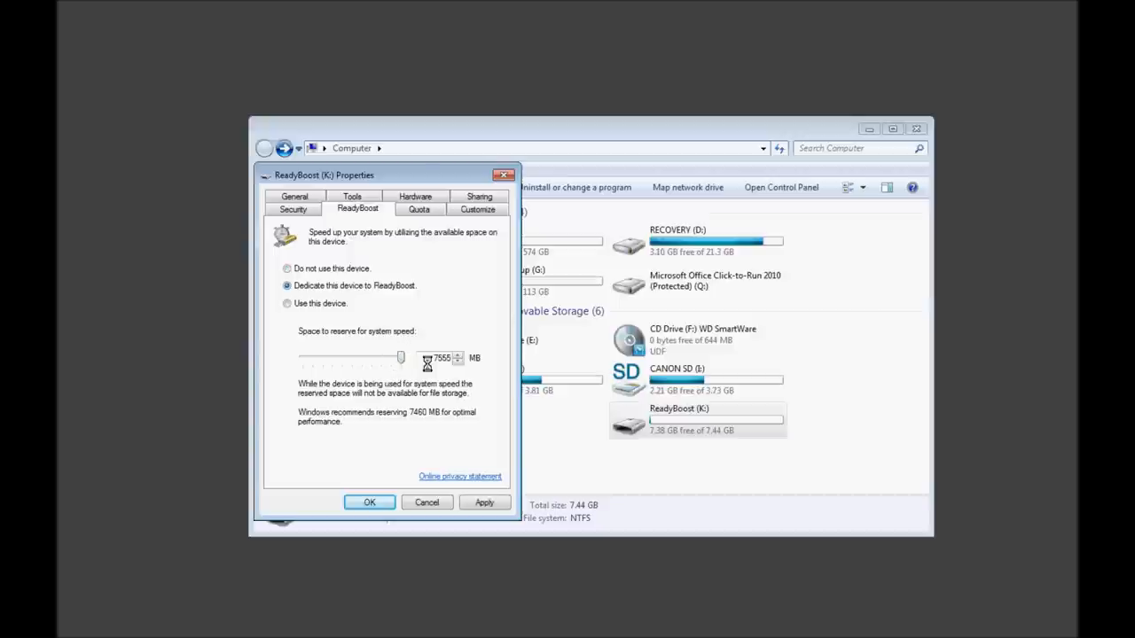
click(286, 303)
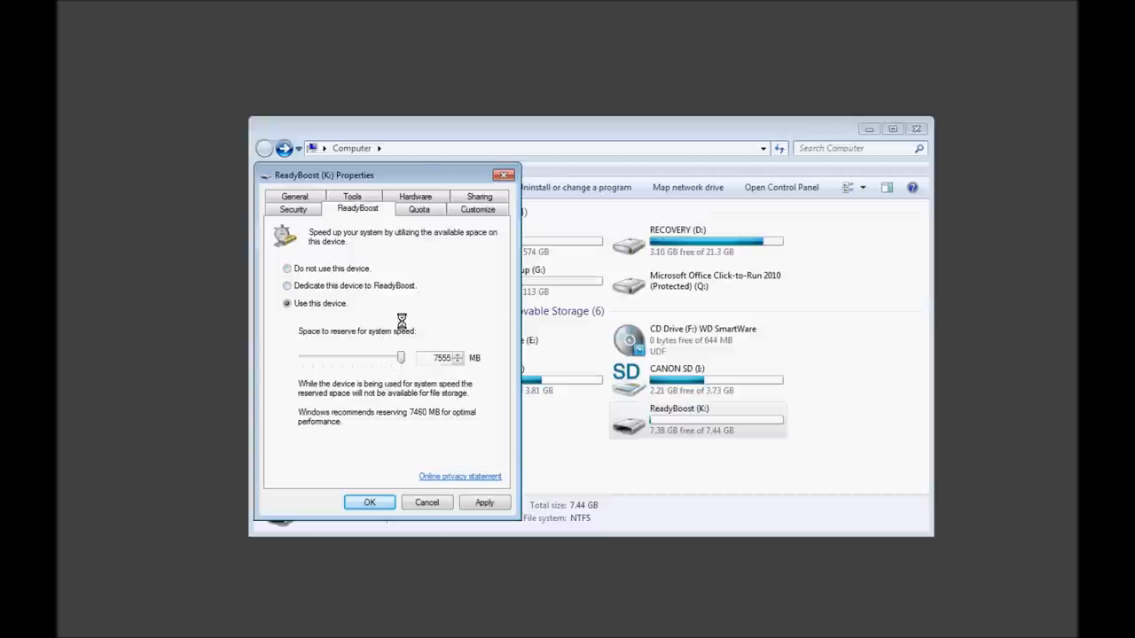
click(287, 285)
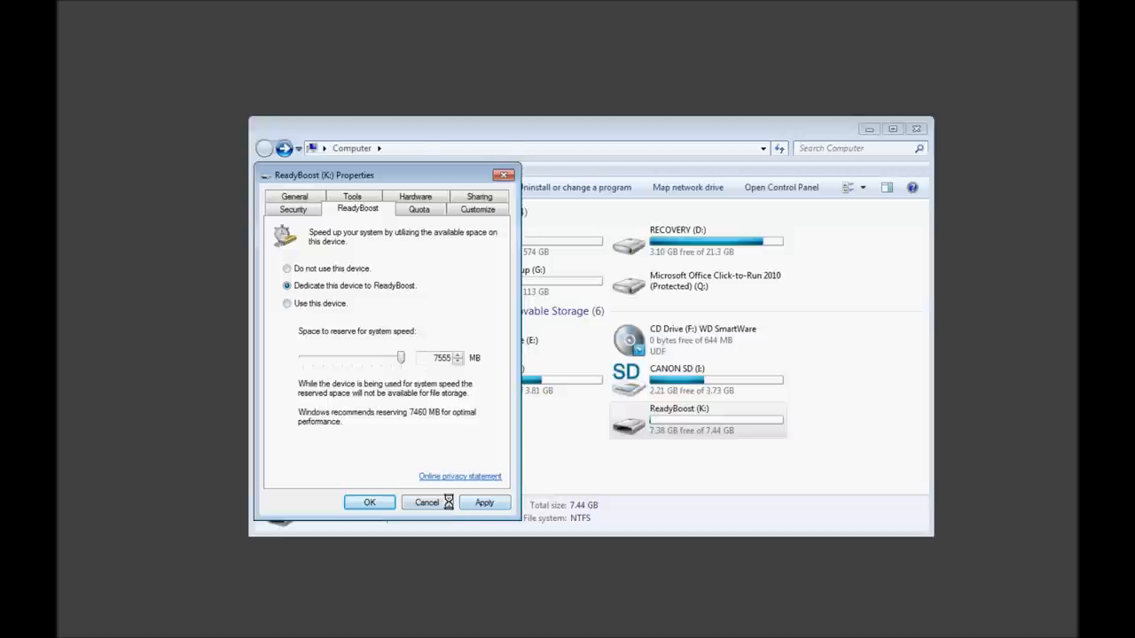
Apply the dedication so the ReadyBoost cache fills the drive, leaving 5.89 MB of 7.44 GB free
click(369, 503)
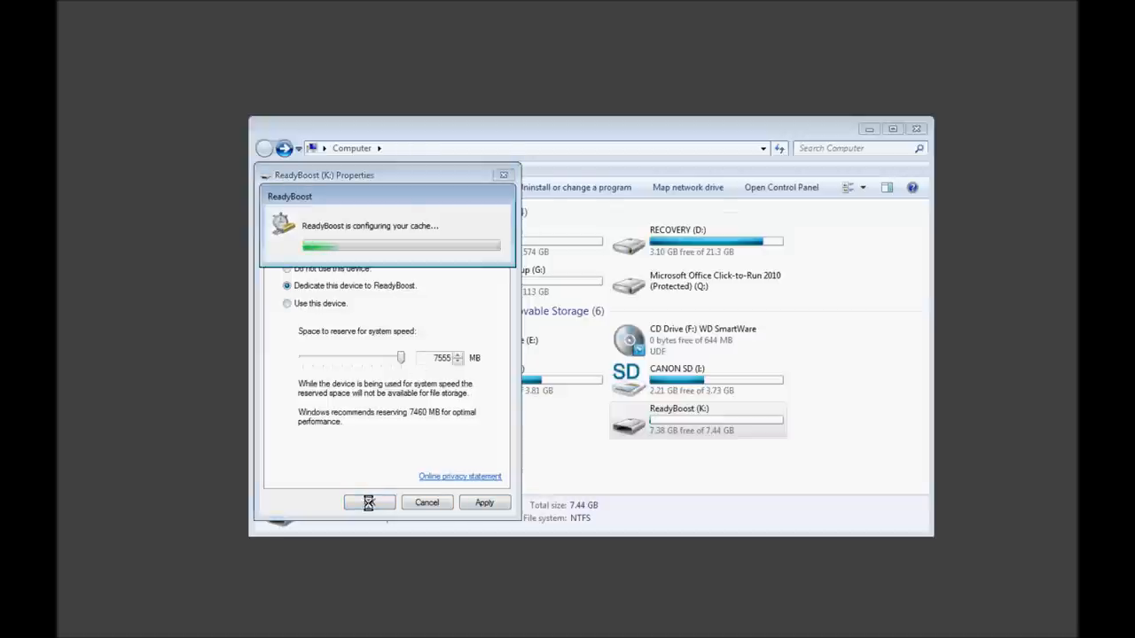
click(367, 502)
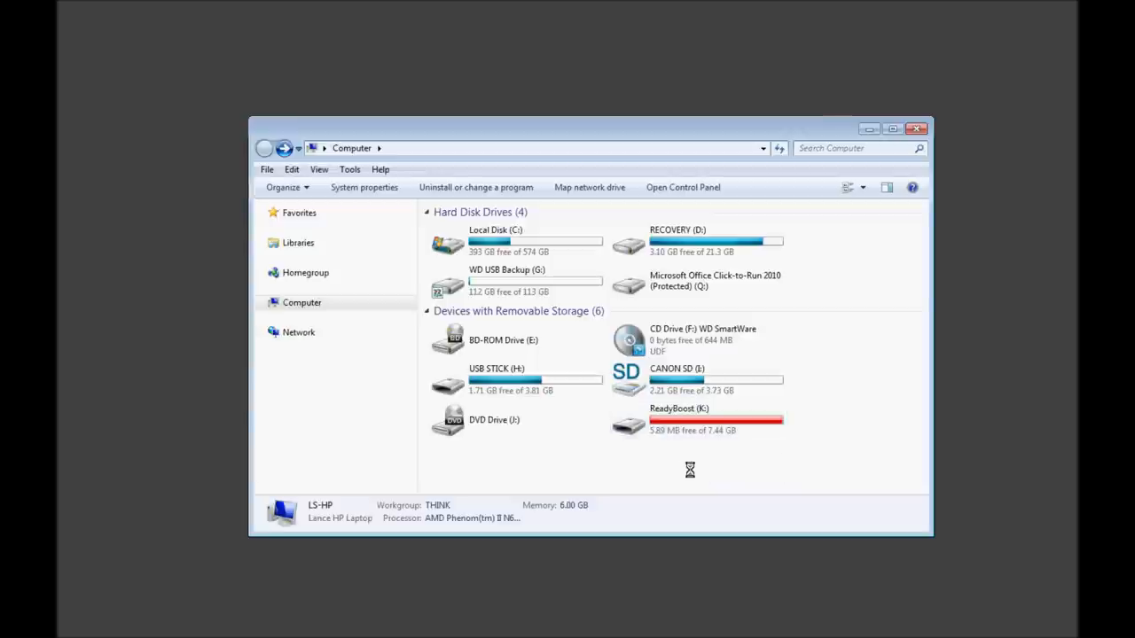
double_click(679, 421)
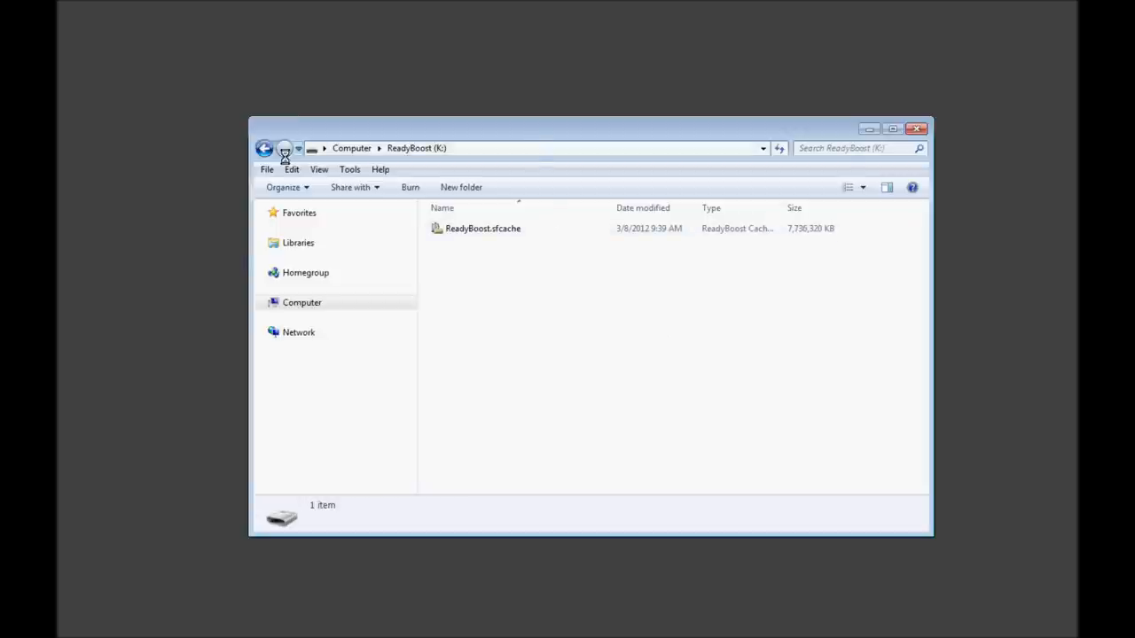
click(264, 148)
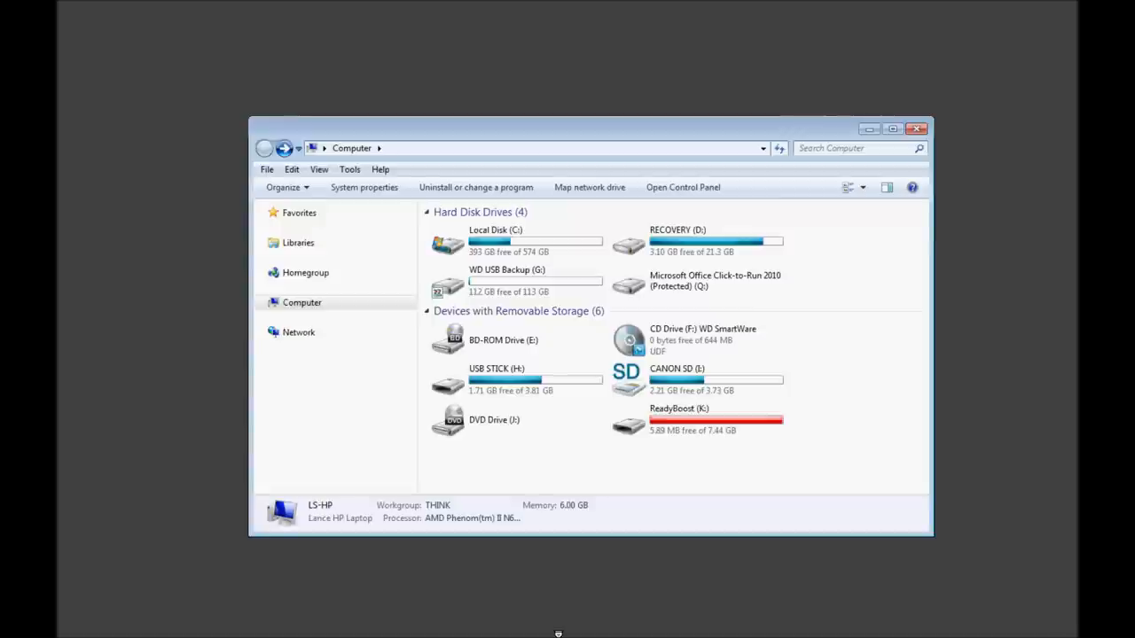
mouse_move(656, 494)
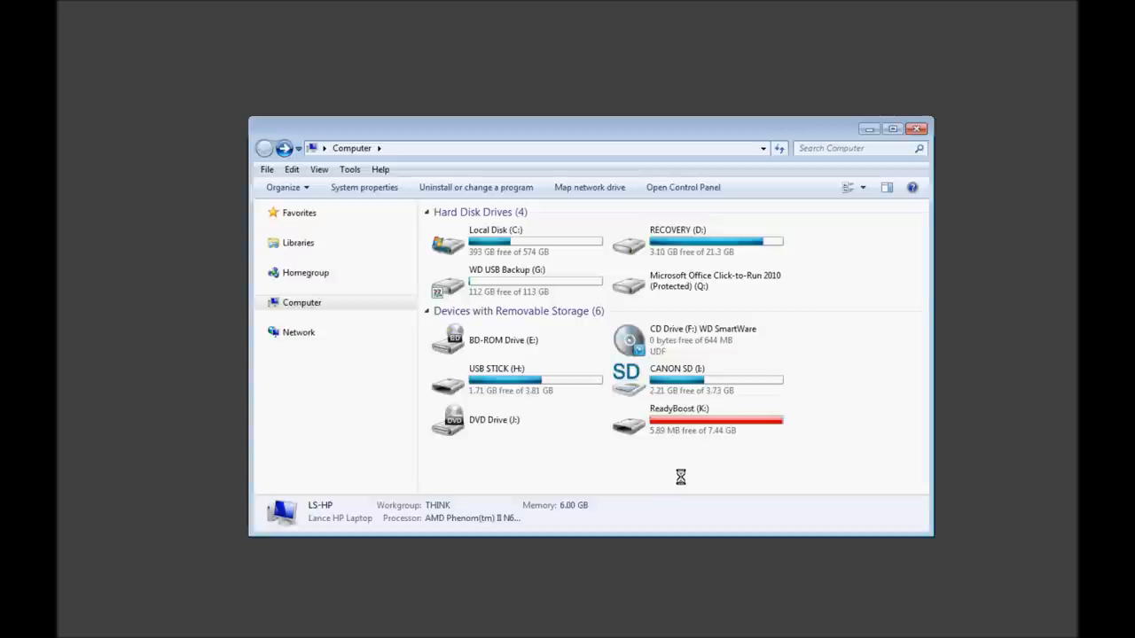
mouse_move(709, 430)
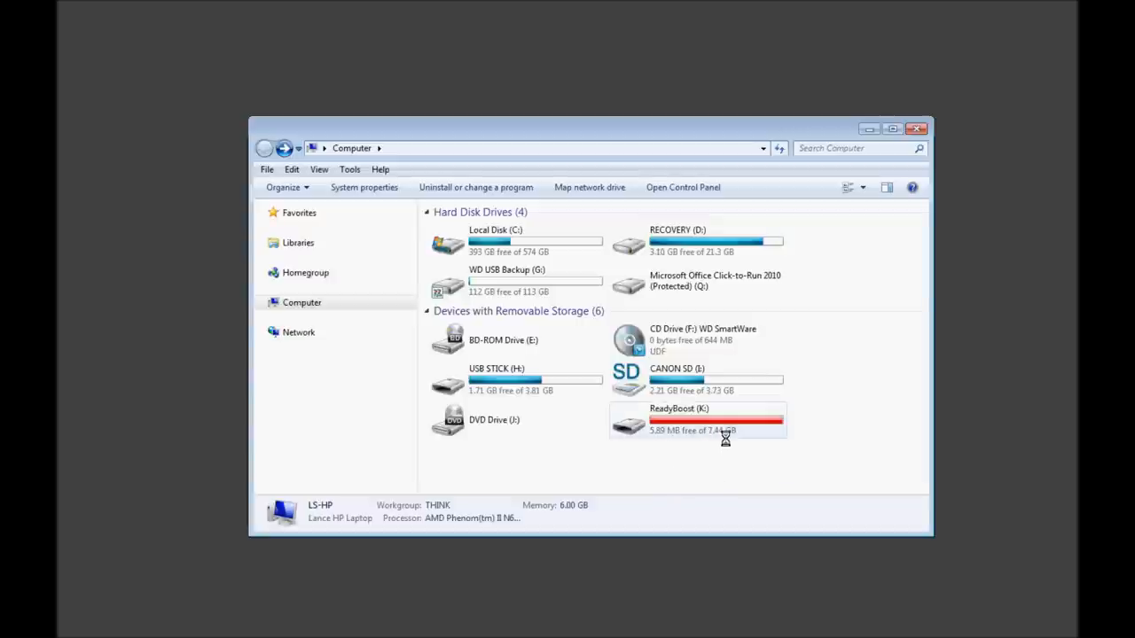
mouse_move(724, 434)
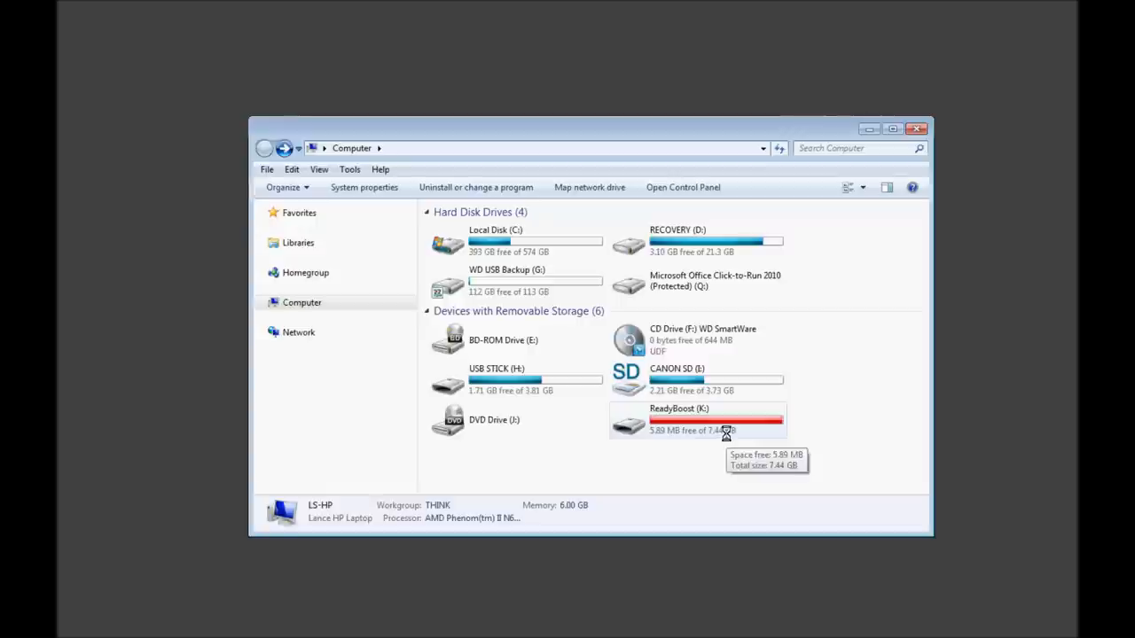